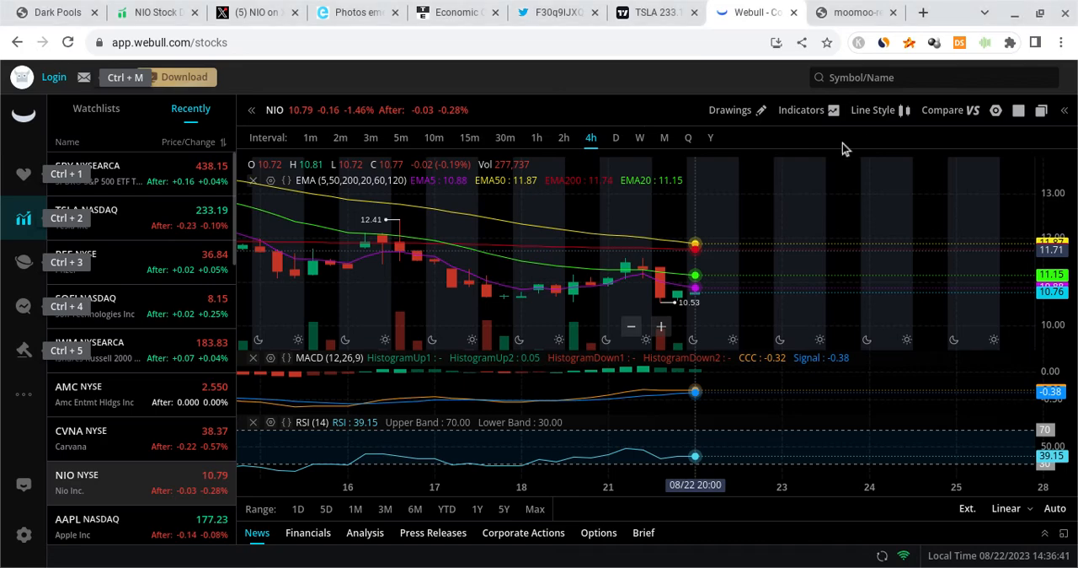
mouse_move(795, 180)
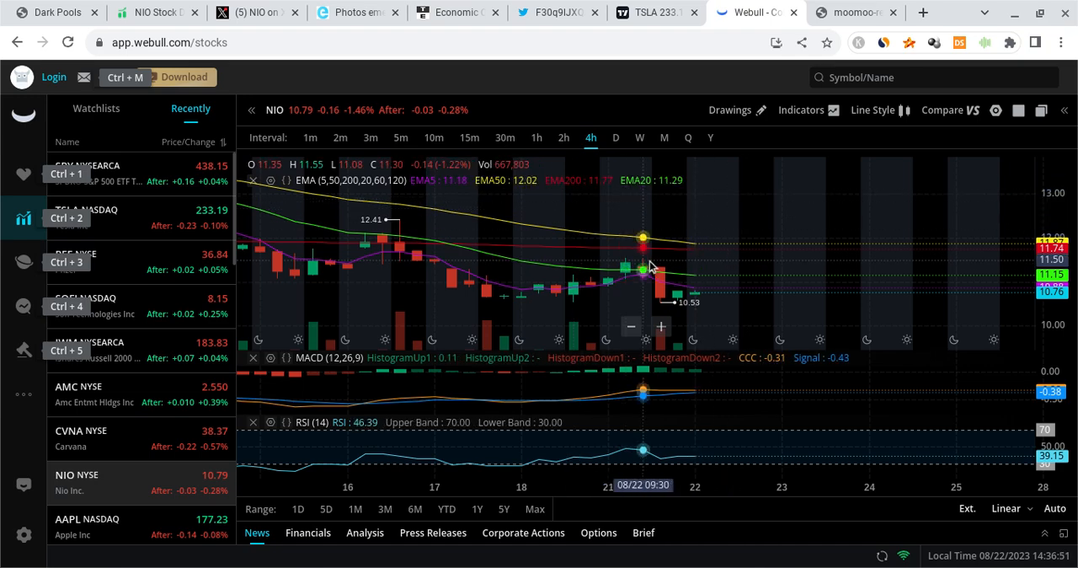
mouse_move(745, 335)
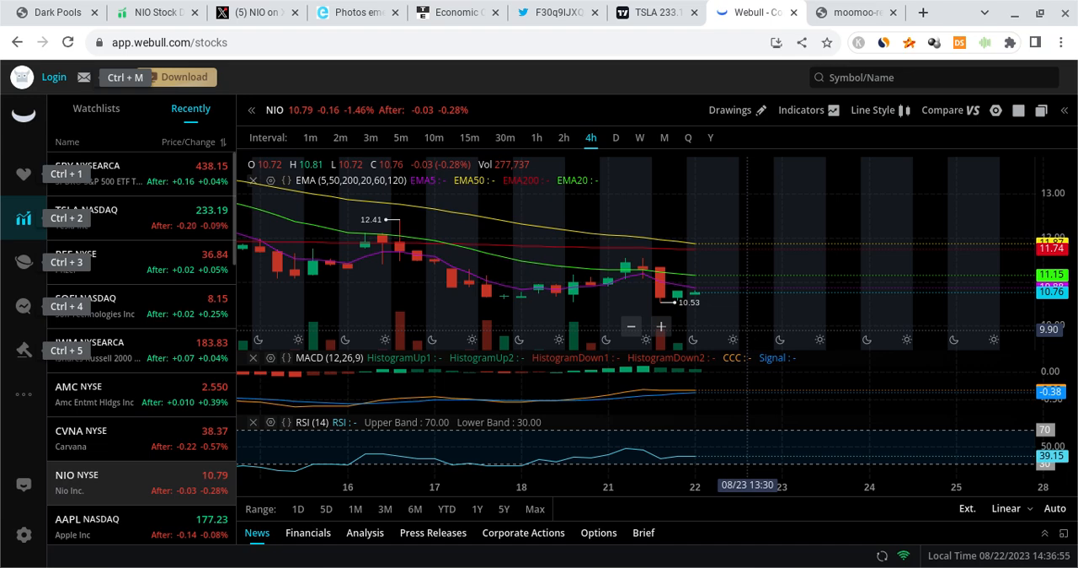
mouse_move(715, 310)
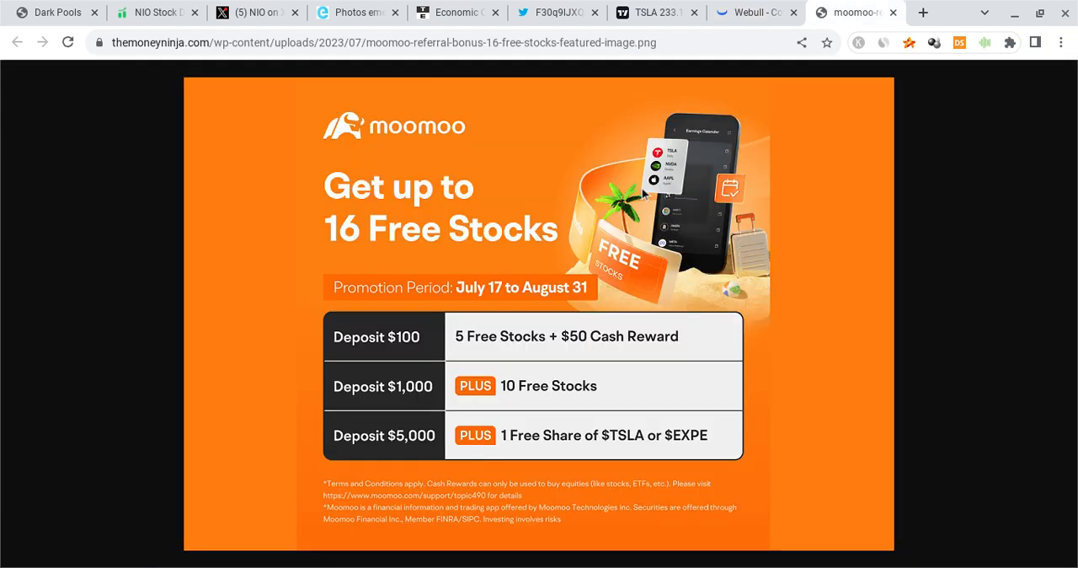
mouse_move(486, 229)
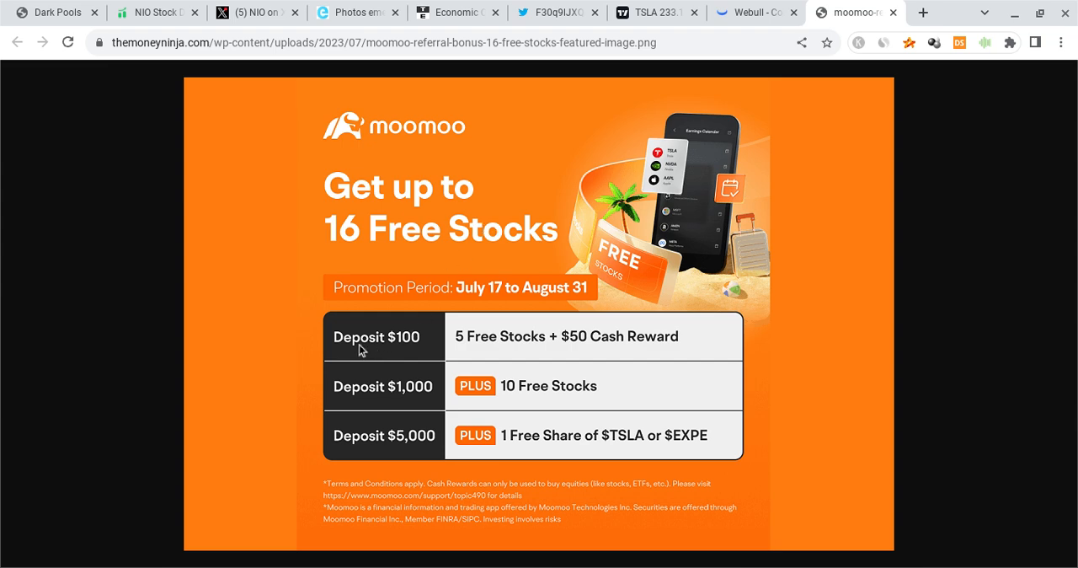
mouse_move(463, 347)
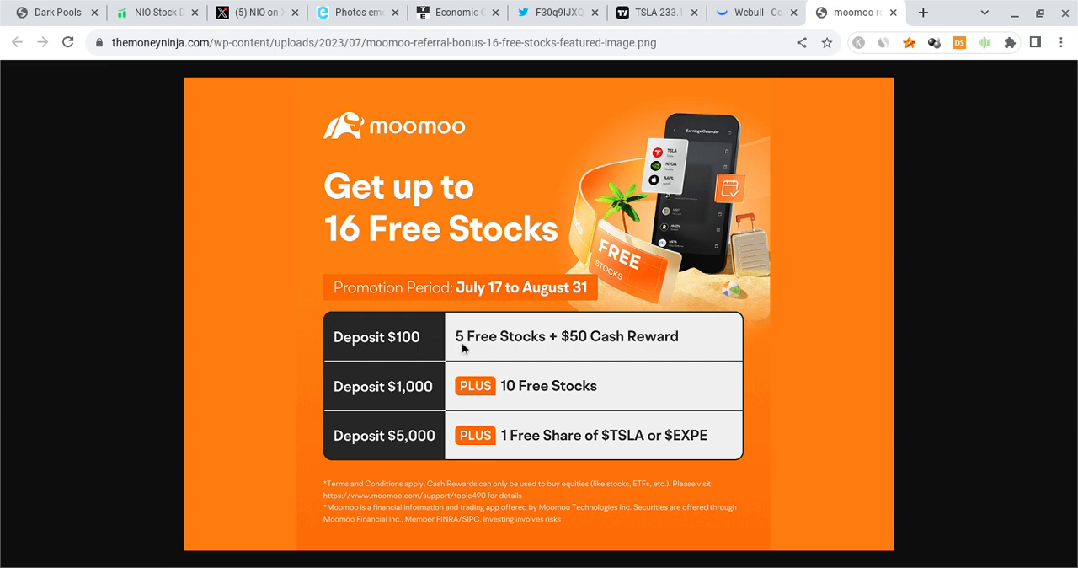
mouse_move(580, 351)
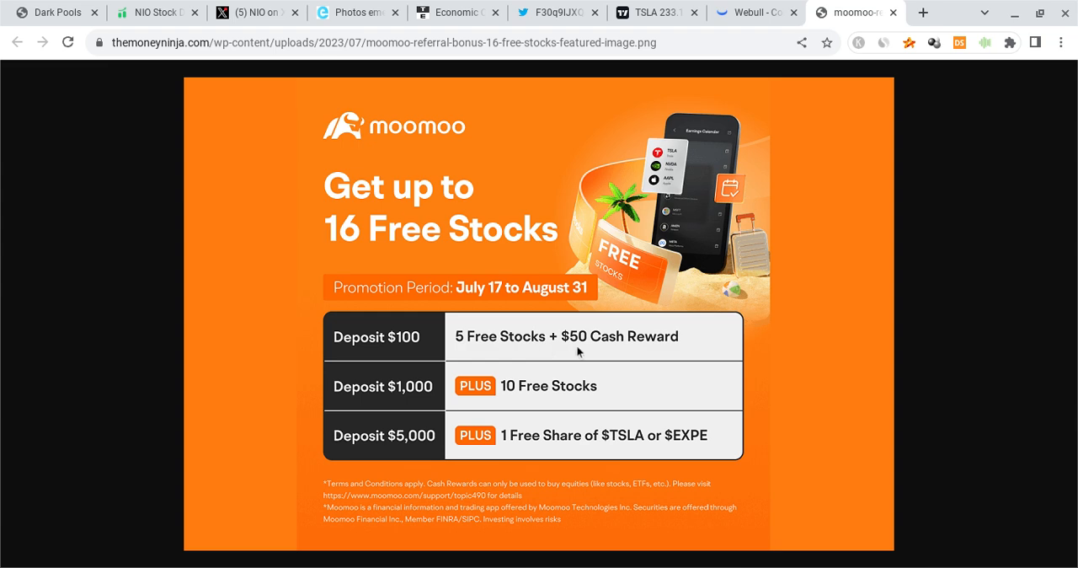
mouse_move(706, 345)
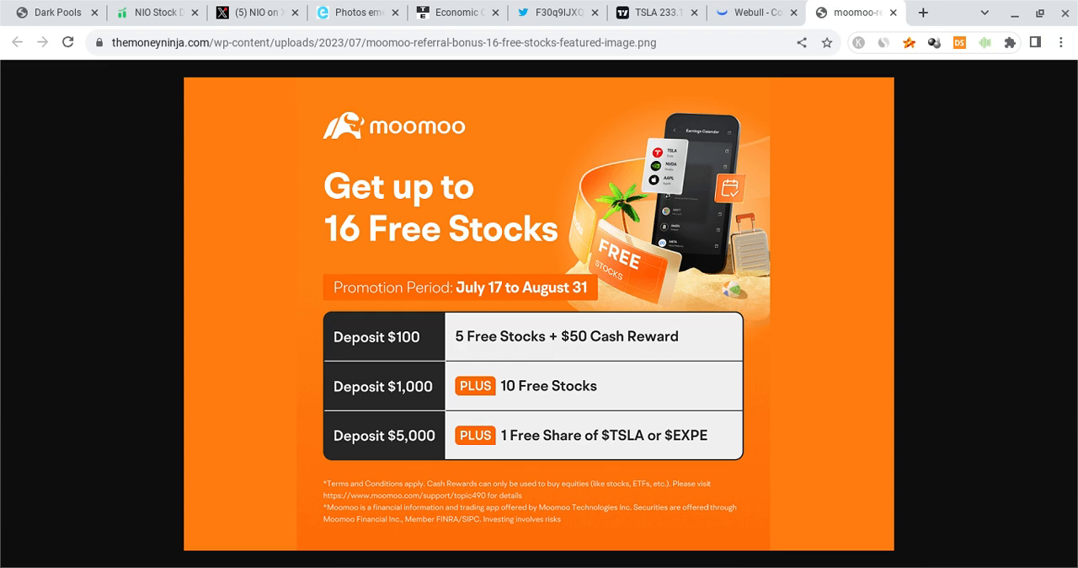
mouse_move(762, 327)
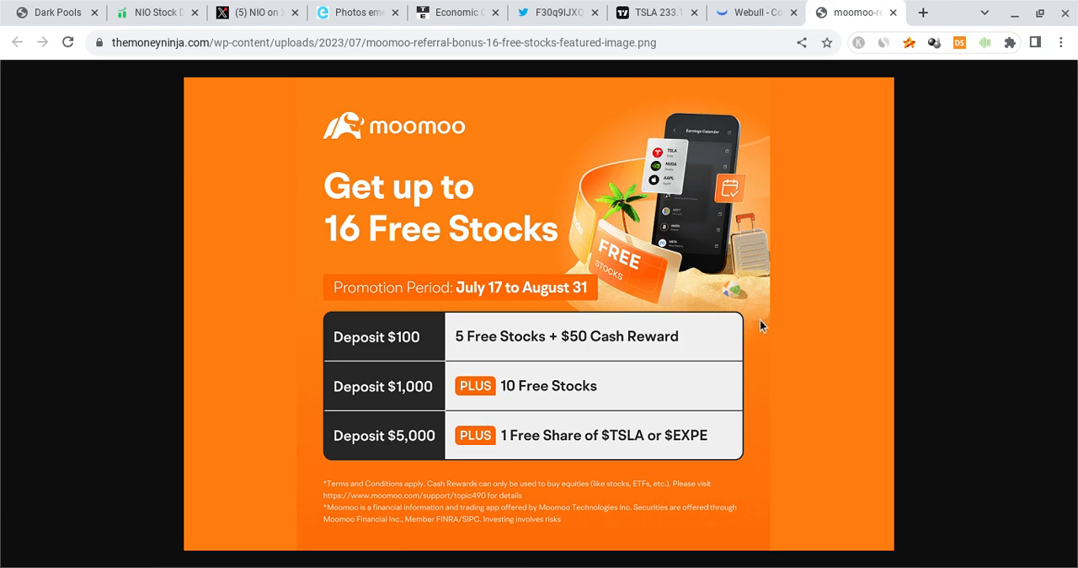
Return to Webull's NIO 4-hour chart after viewing the moomoo deposit bonus promotion
click(750, 12)
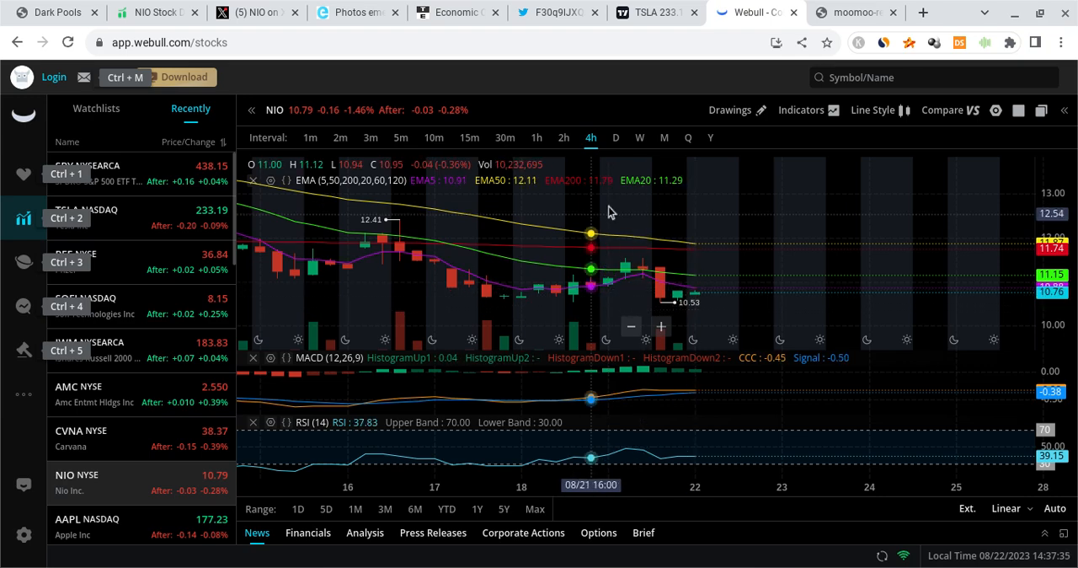
mouse_move(654, 313)
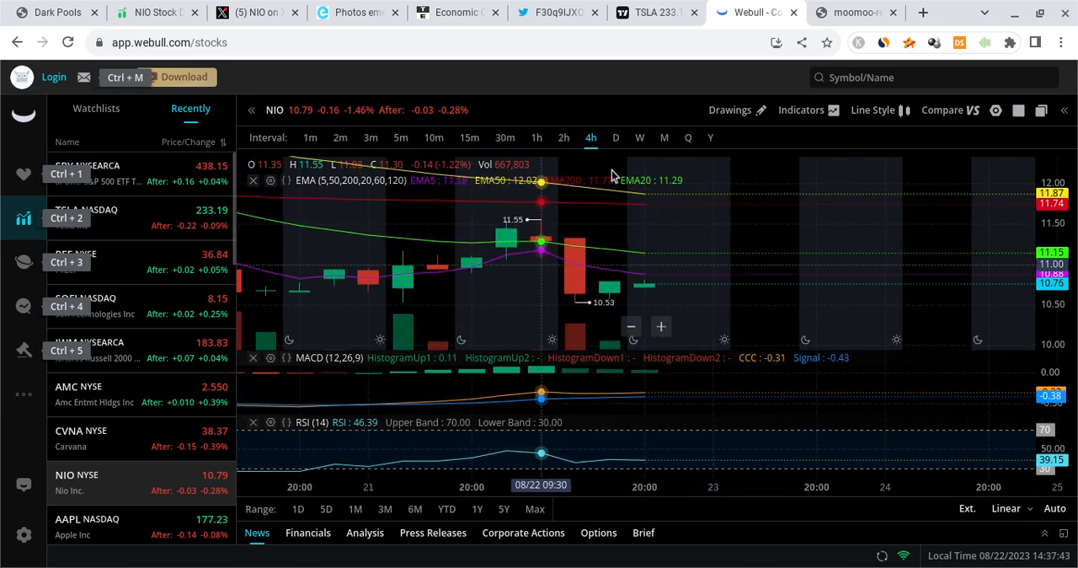
mouse_move(644, 264)
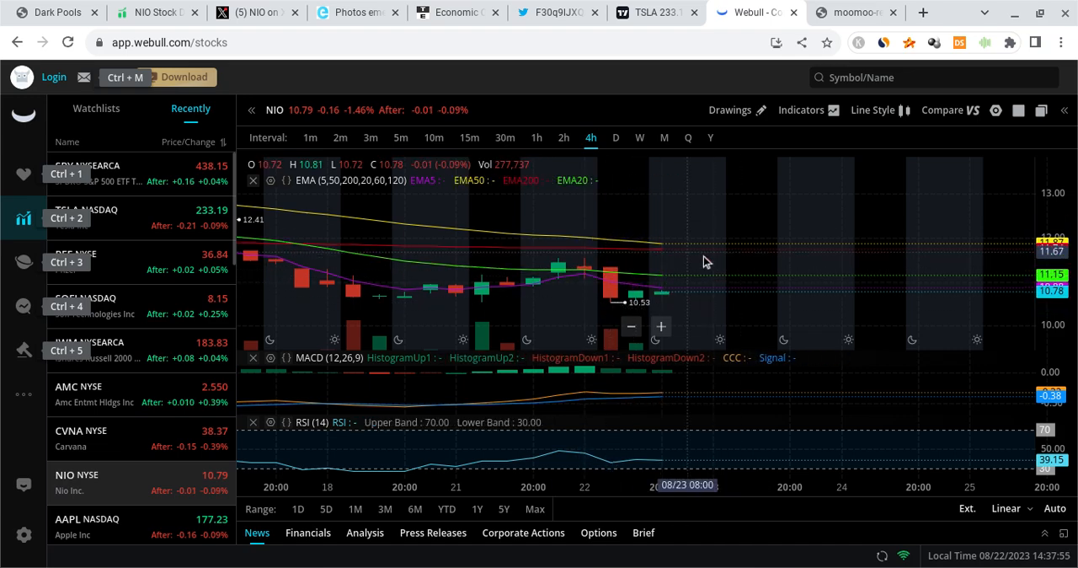
mouse_move(657, 303)
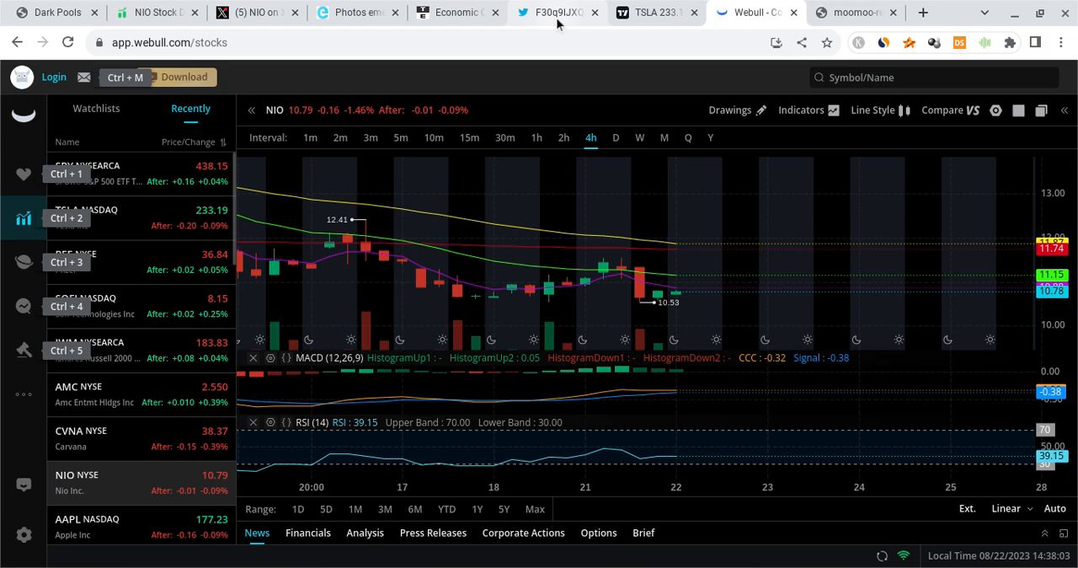
Switch to the earnings-whispers calendar image showing Nvidia, Snowflake, Marvell and Lowe's reporting
click(553, 12)
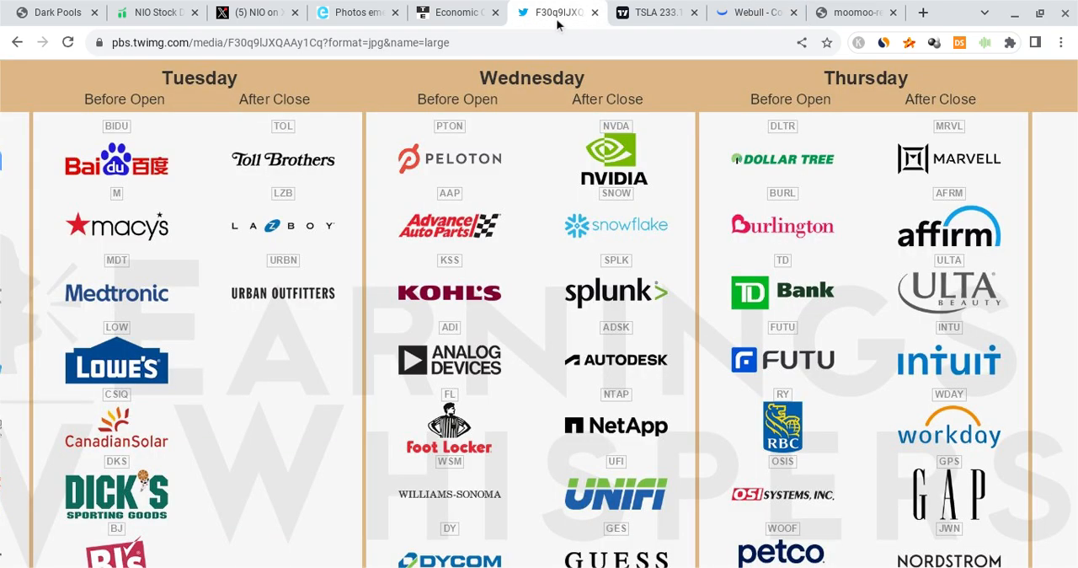
mouse_move(637, 66)
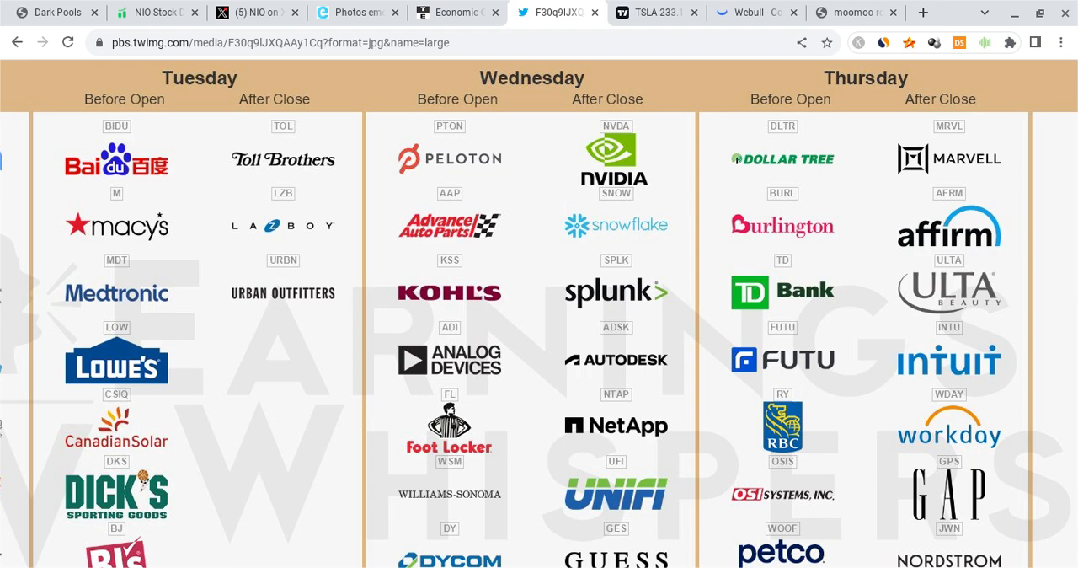
mouse_move(809, 362)
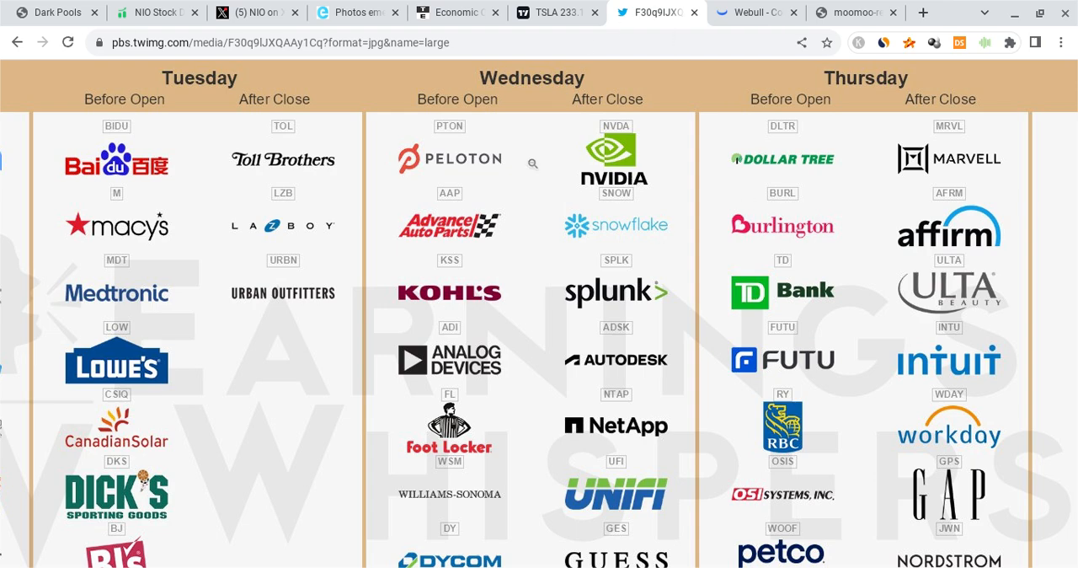
mouse_move(822, 118)
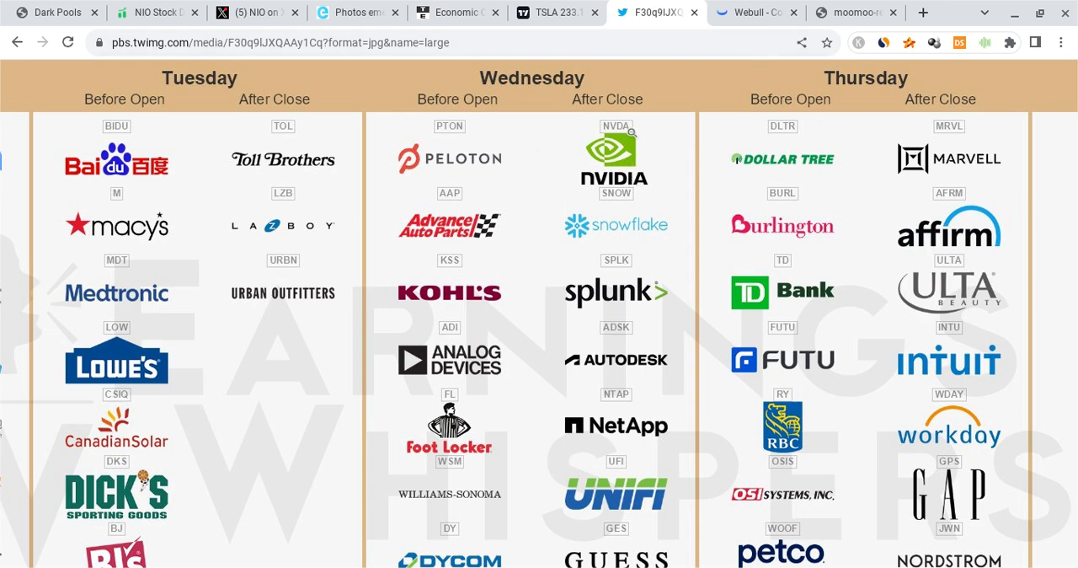
mouse_move(606, 277)
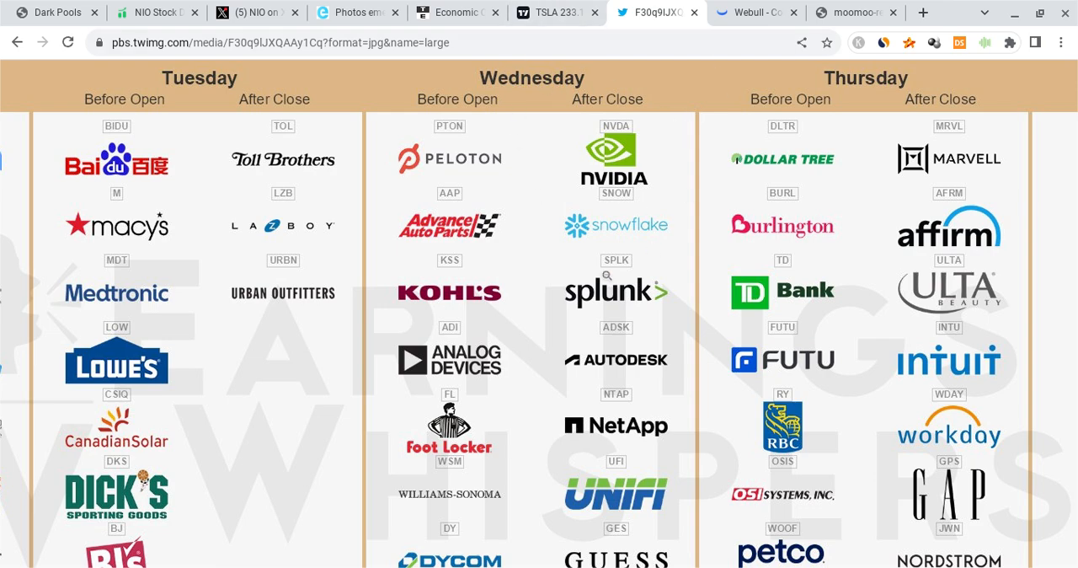
mouse_move(668, 121)
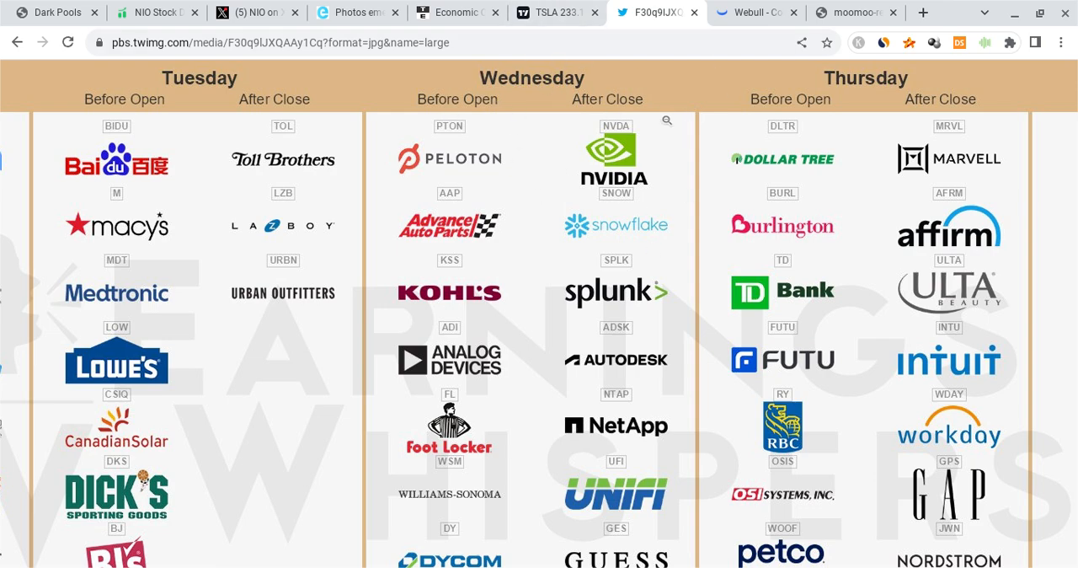
Review Trading Economics' US events for August 22–23, then move to Electrek's NIO Alps article
click(459, 12)
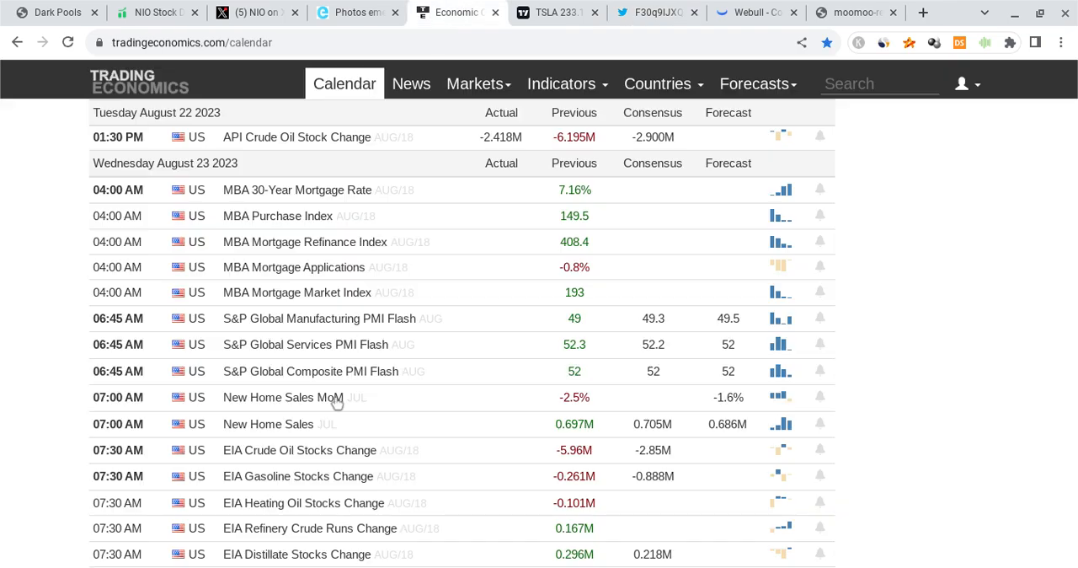
scroll(down, 3)
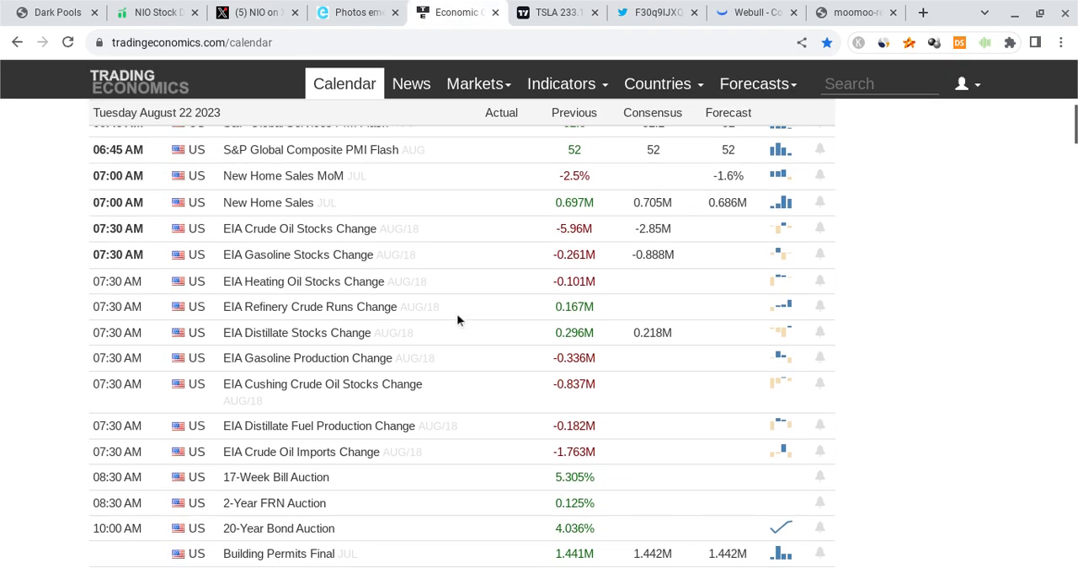
scroll(down, 3)
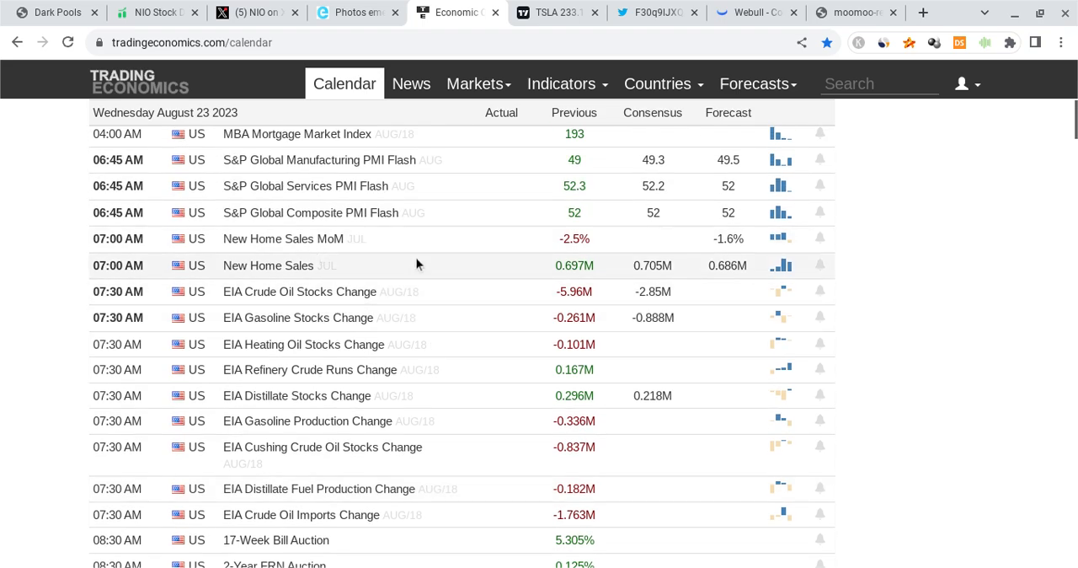
scroll(up, 3)
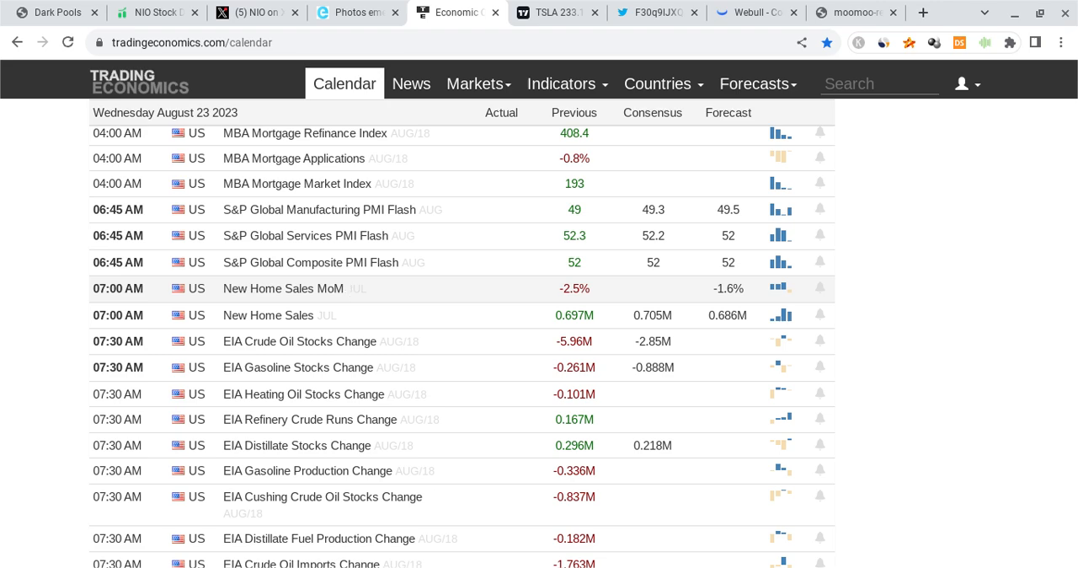
click(354, 12)
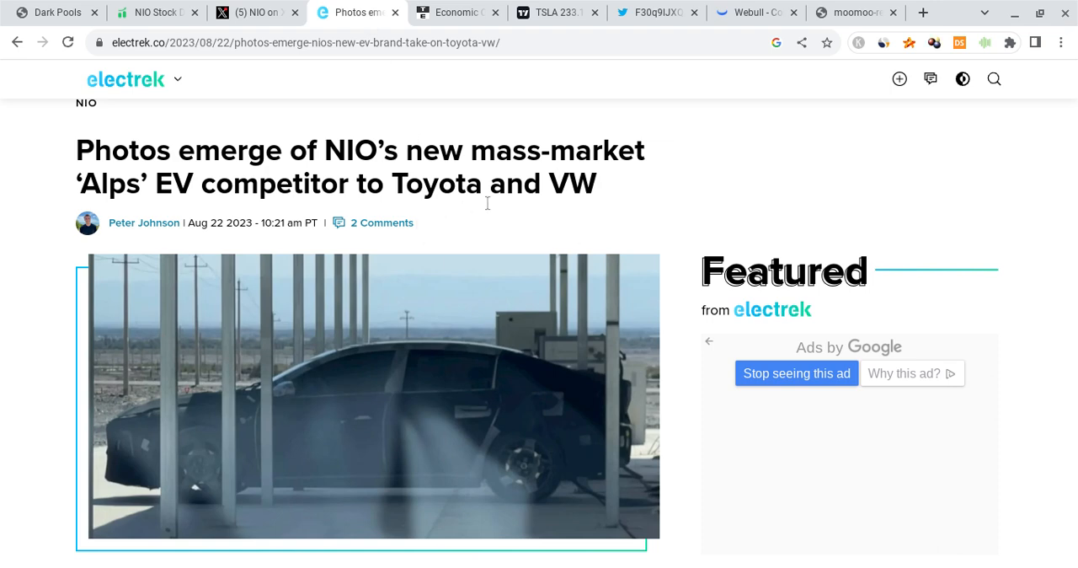
mouse_move(516, 224)
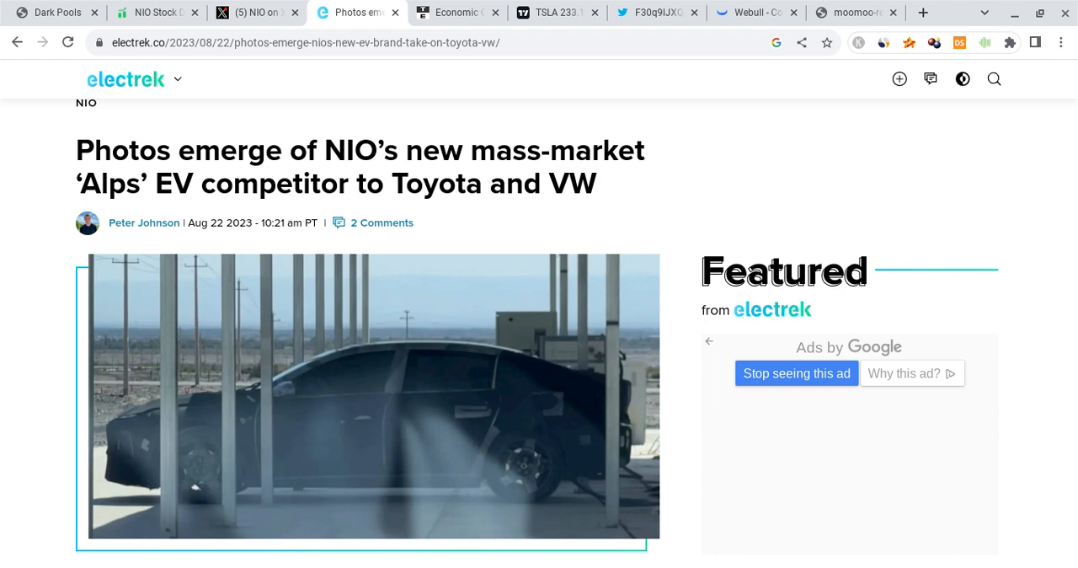
Read down the Electrek article and highlight the quote about NIO entering the mass market
scroll(down, 3)
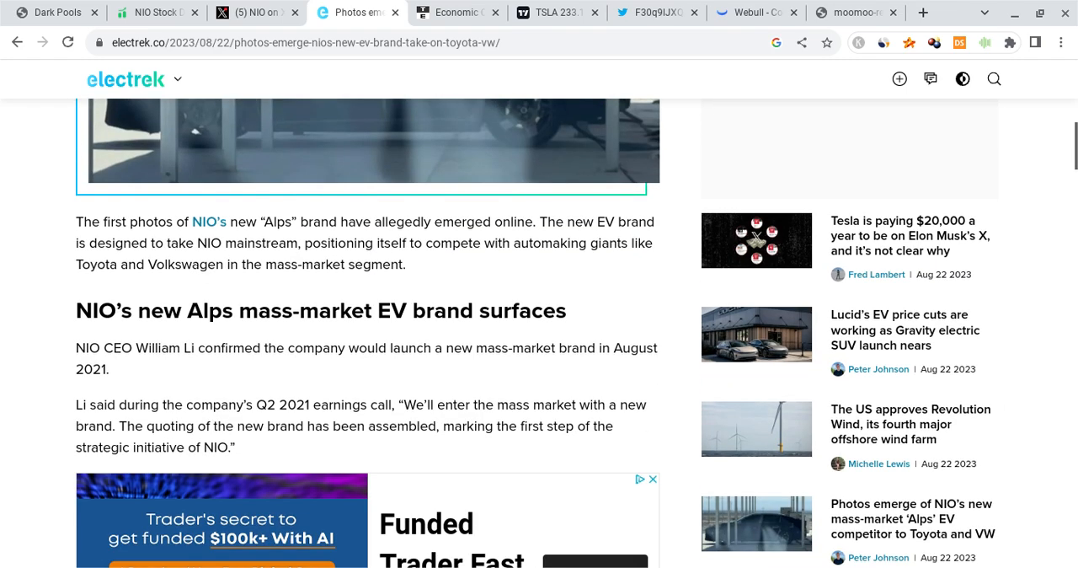
scroll(down, 3)
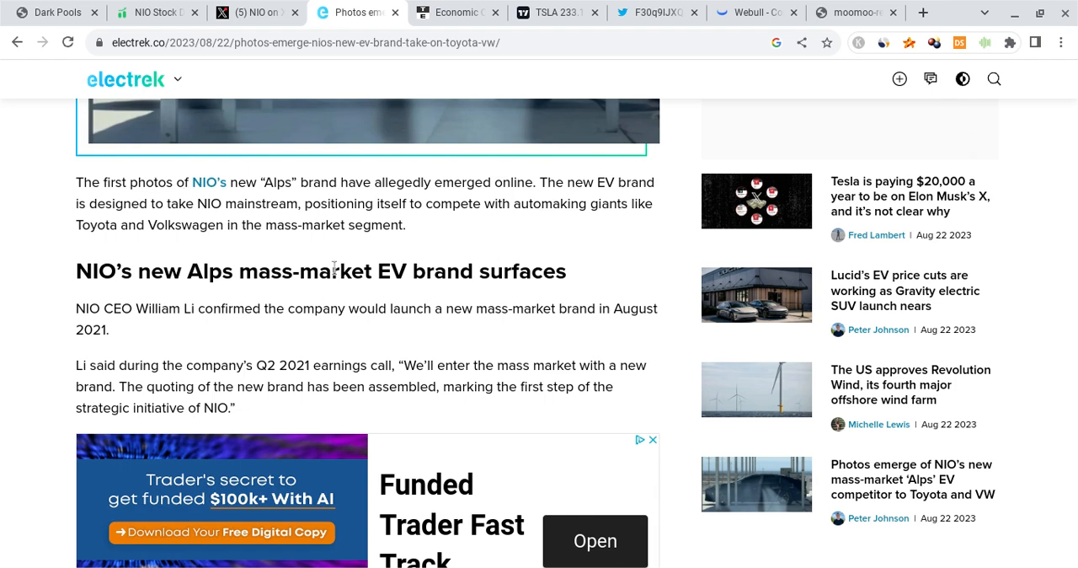
scroll(down, 3)
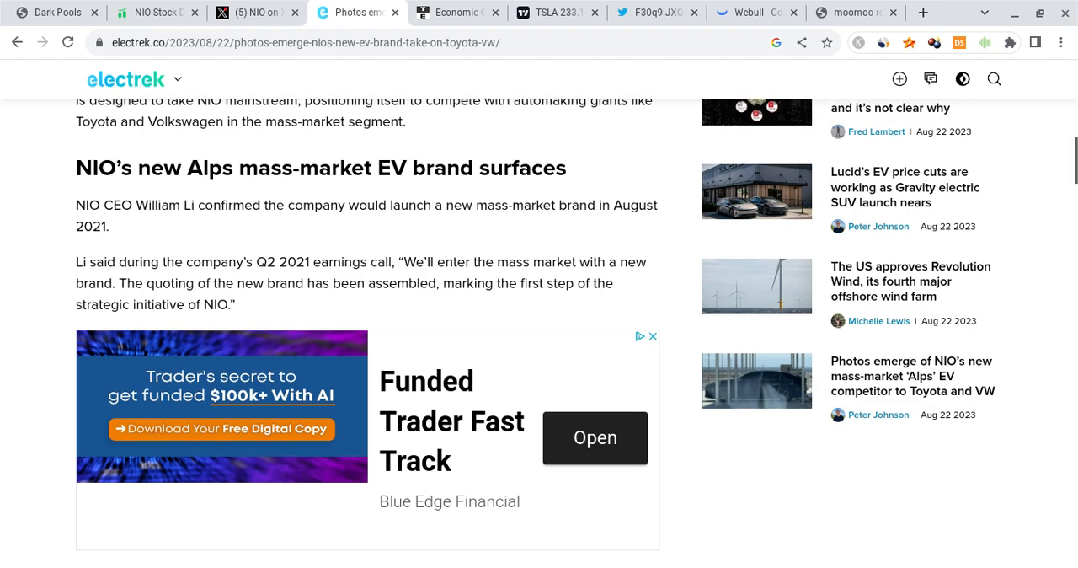
scroll(down, 3)
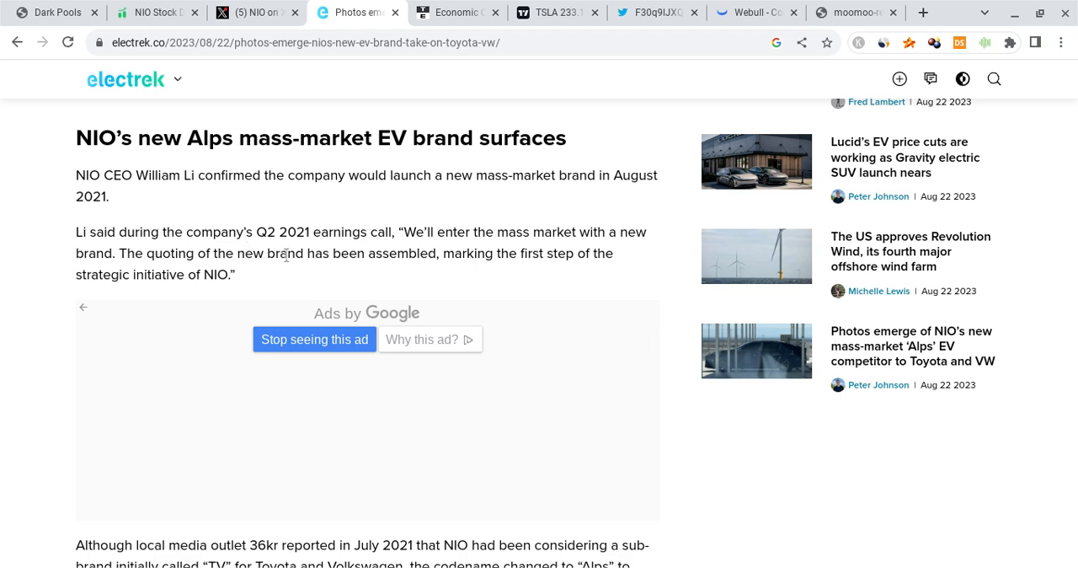
drag(76, 232, 236, 277)
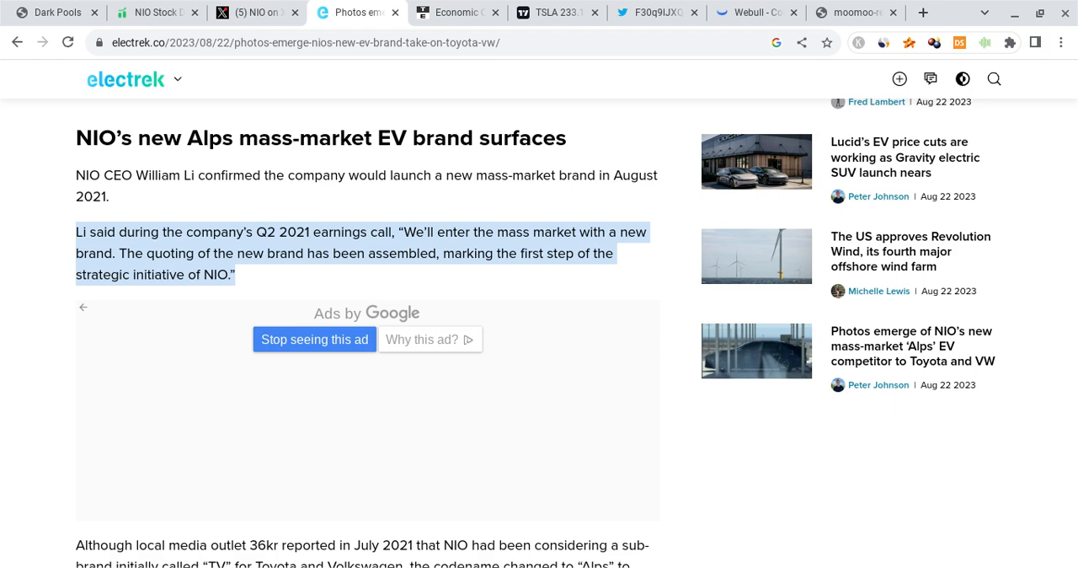
Continue through the Alps pricing and NT 3.0 details and dismiss the Funded Trader ad
scroll(down, 3)
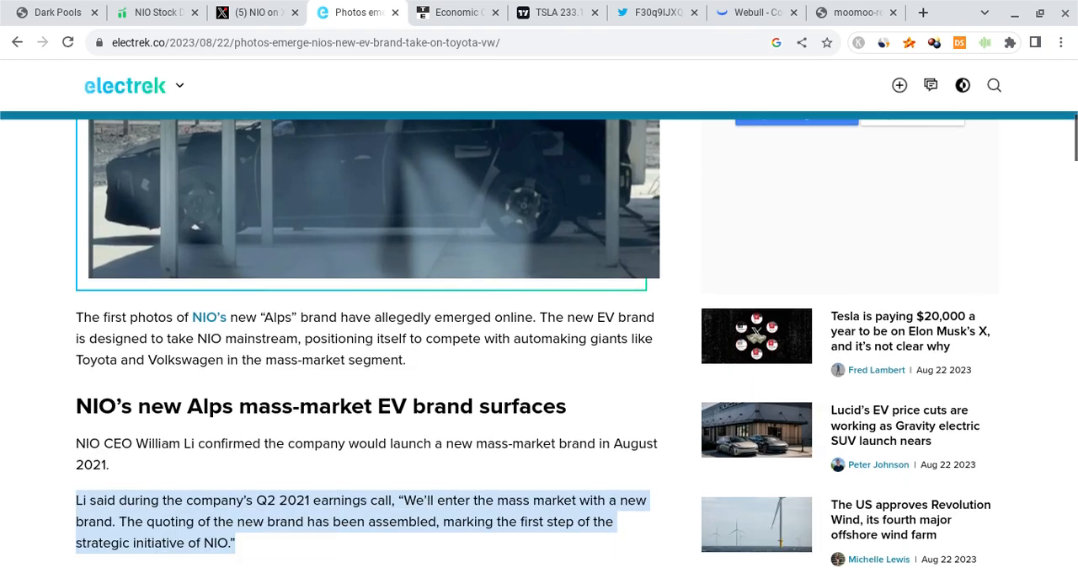
scroll(down, 3)
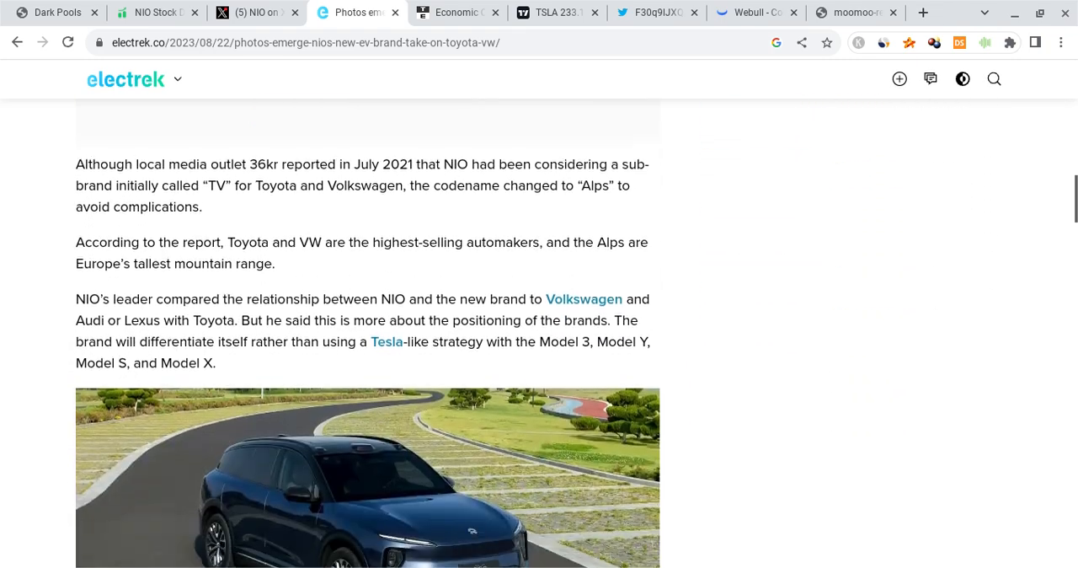
scroll(down, 3)
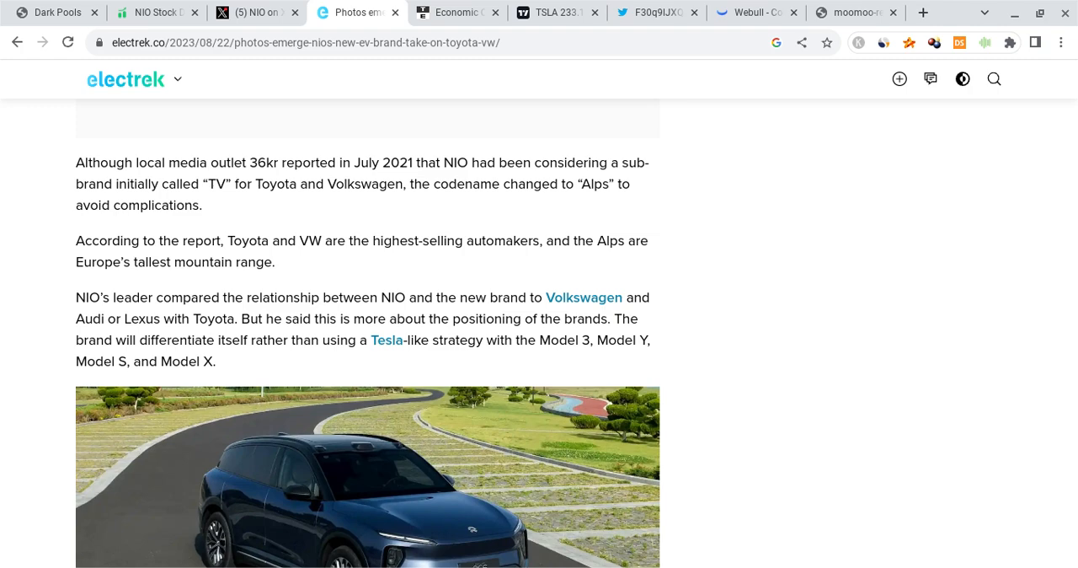
scroll(down, 3)
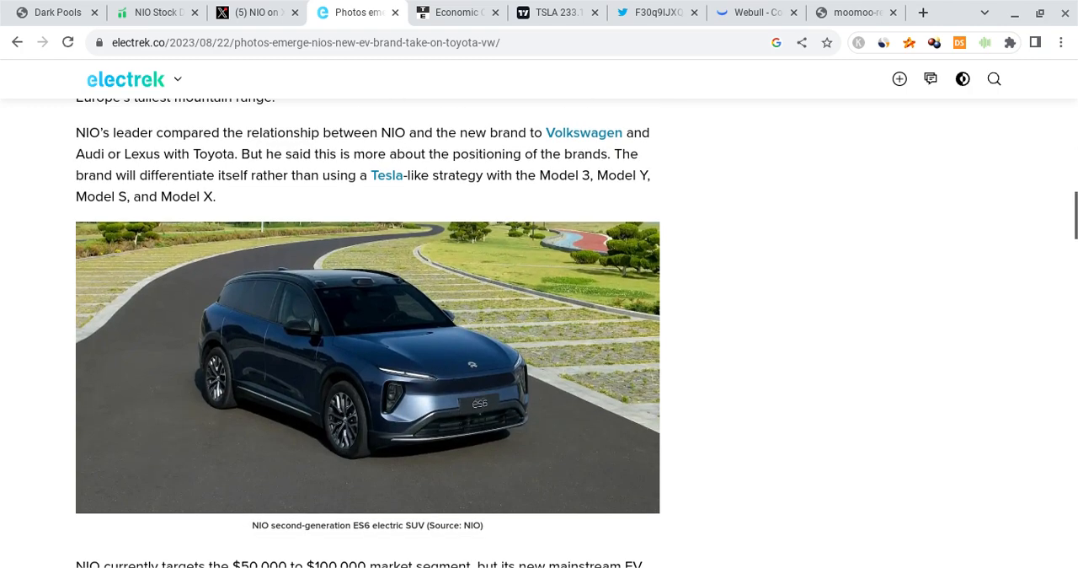
scroll(down, 3)
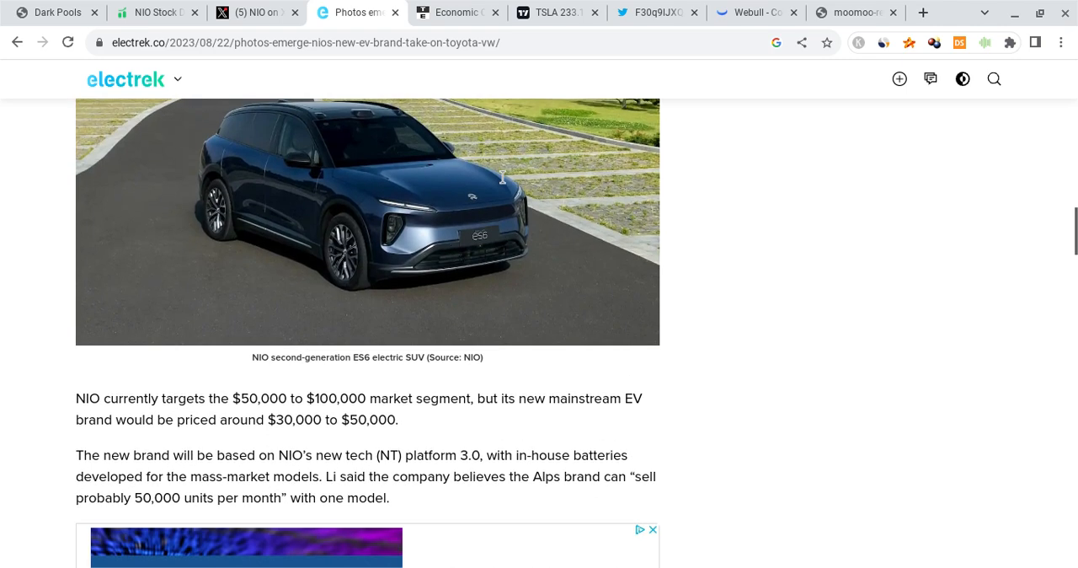
scroll(down, 3)
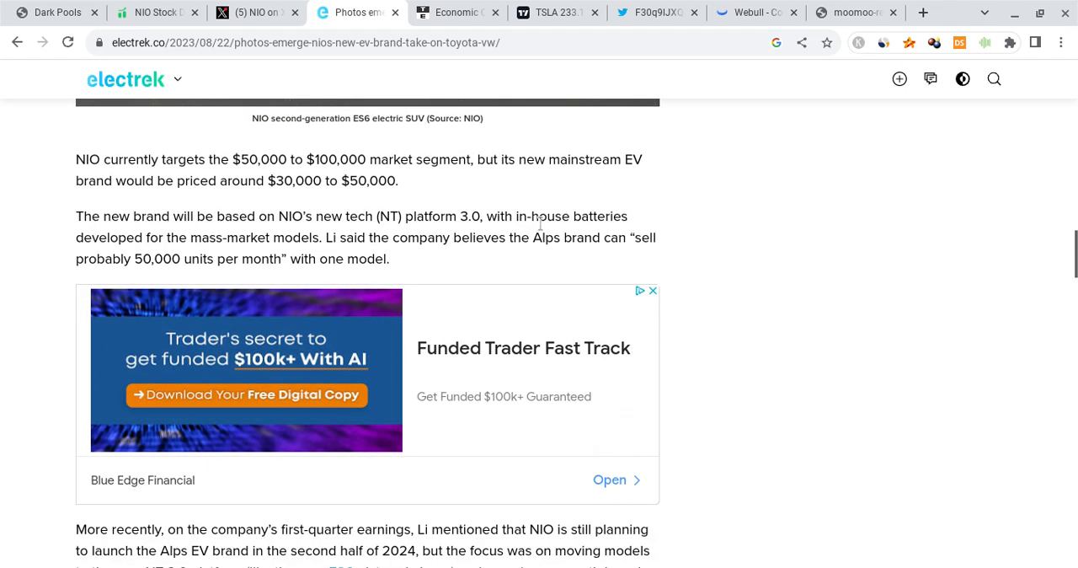
click(653, 290)
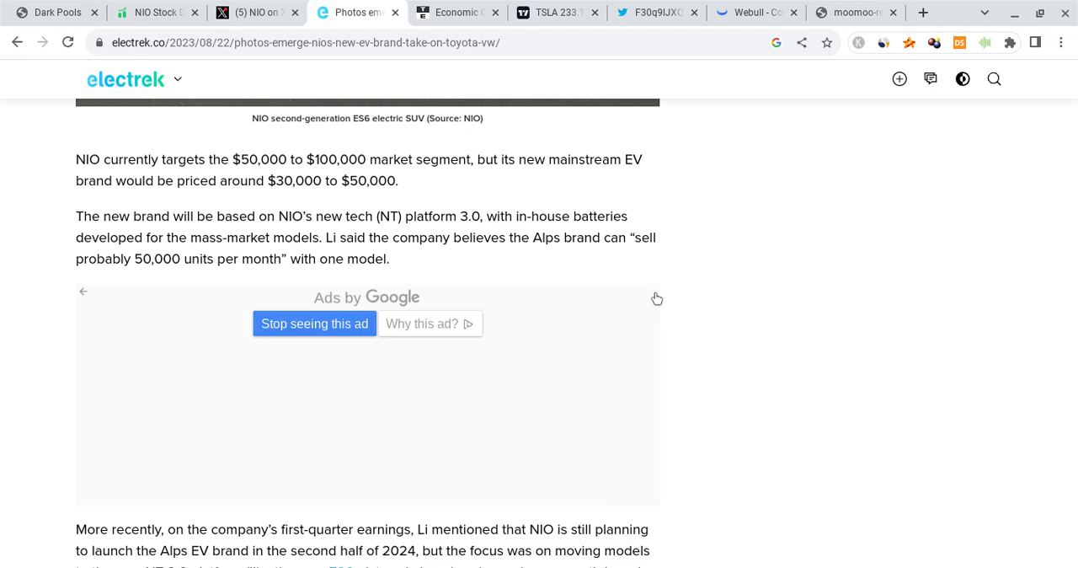
mouse_move(448, 230)
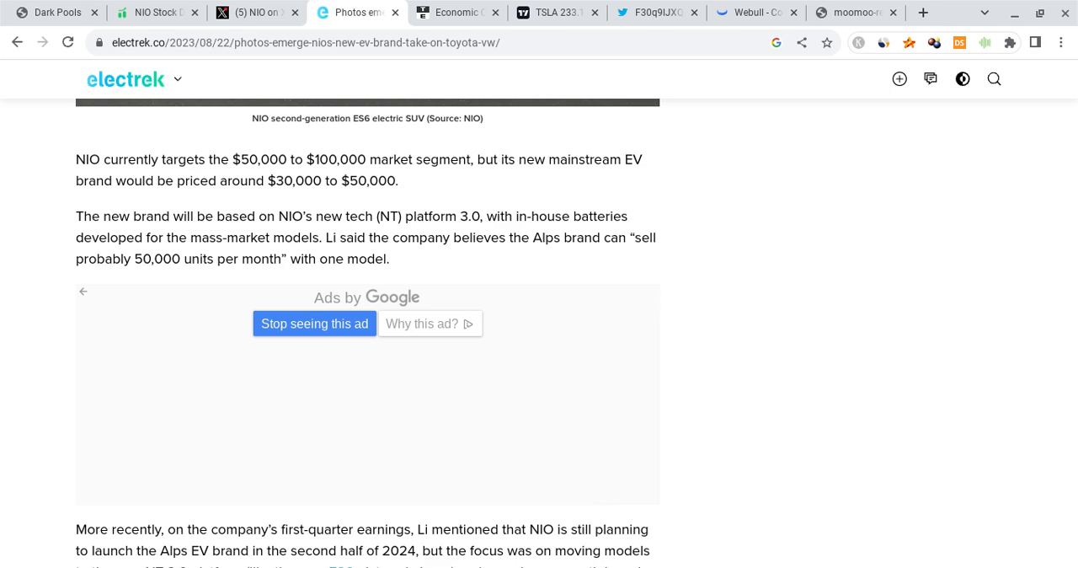
Finish the article, revisit the camouflaged Alps spy-photo gallery, then move to NIO's post on X
scroll(down, 3)
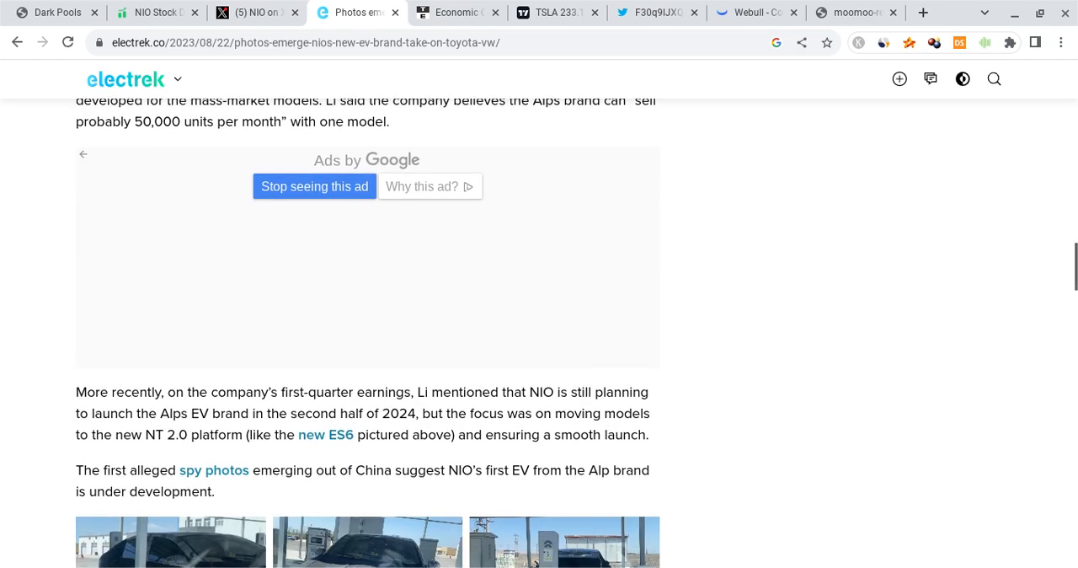
scroll(down, 3)
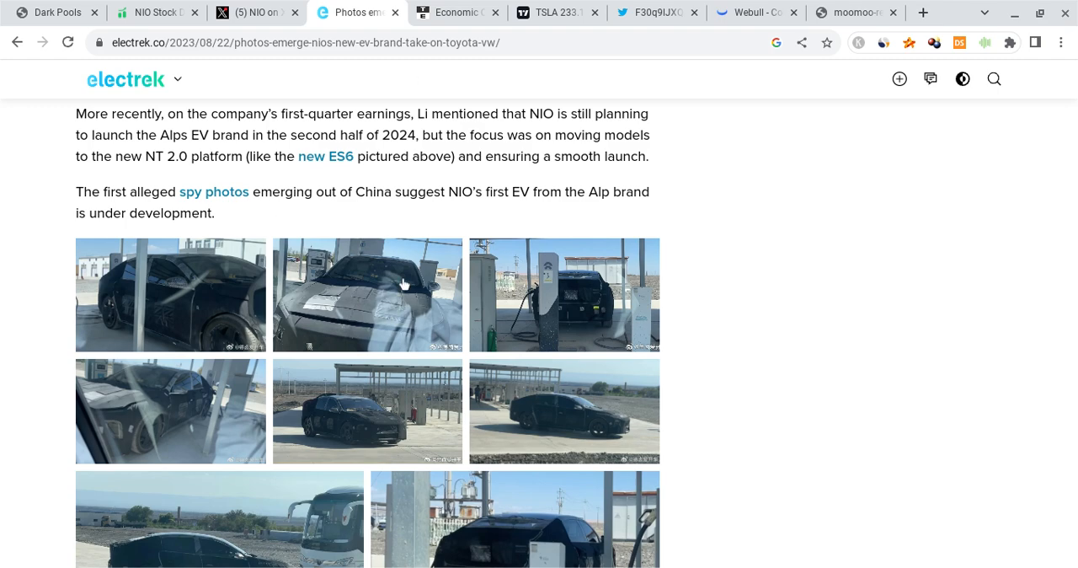
scroll(down, 3)
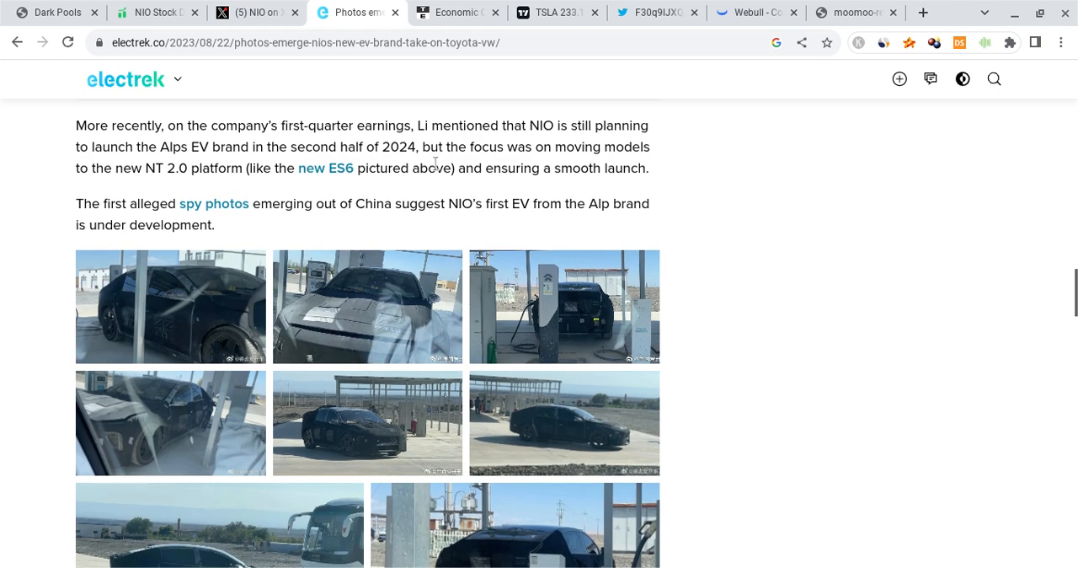
mouse_move(509, 133)
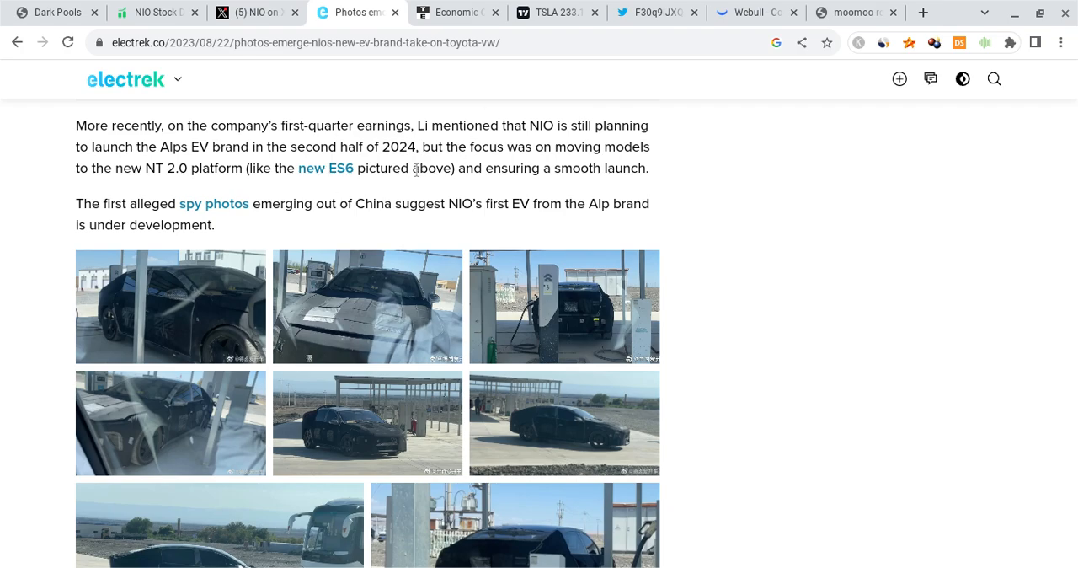
mouse_move(515, 189)
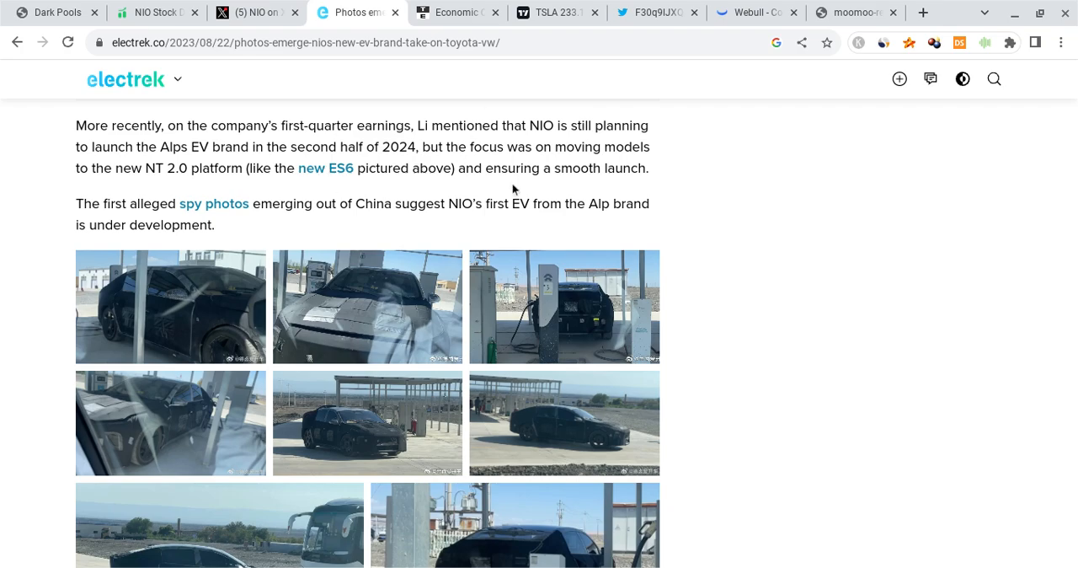
scroll(down, 3)
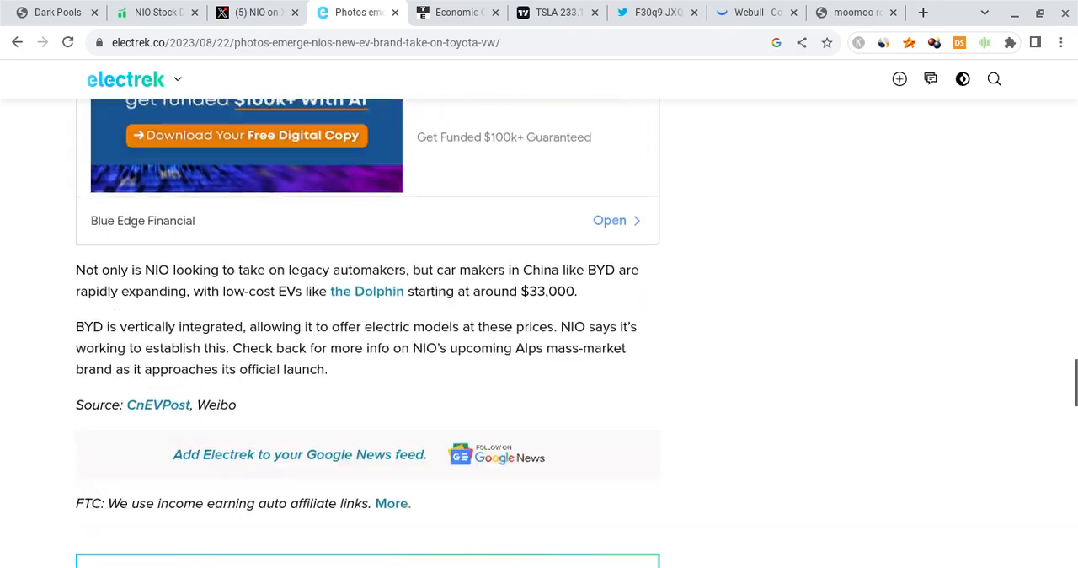
scroll(up, 3)
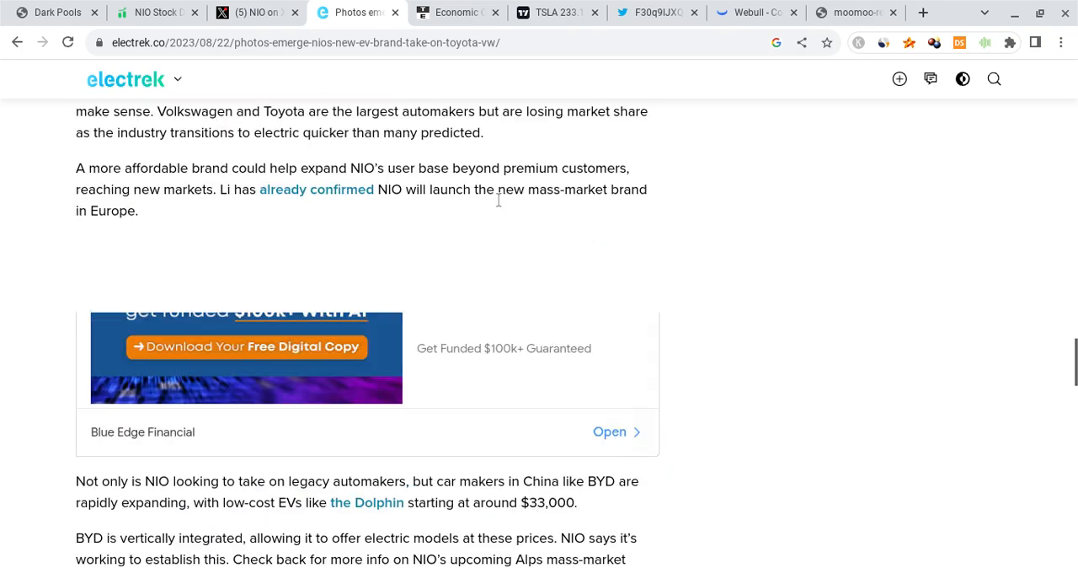
scroll(up, 3)
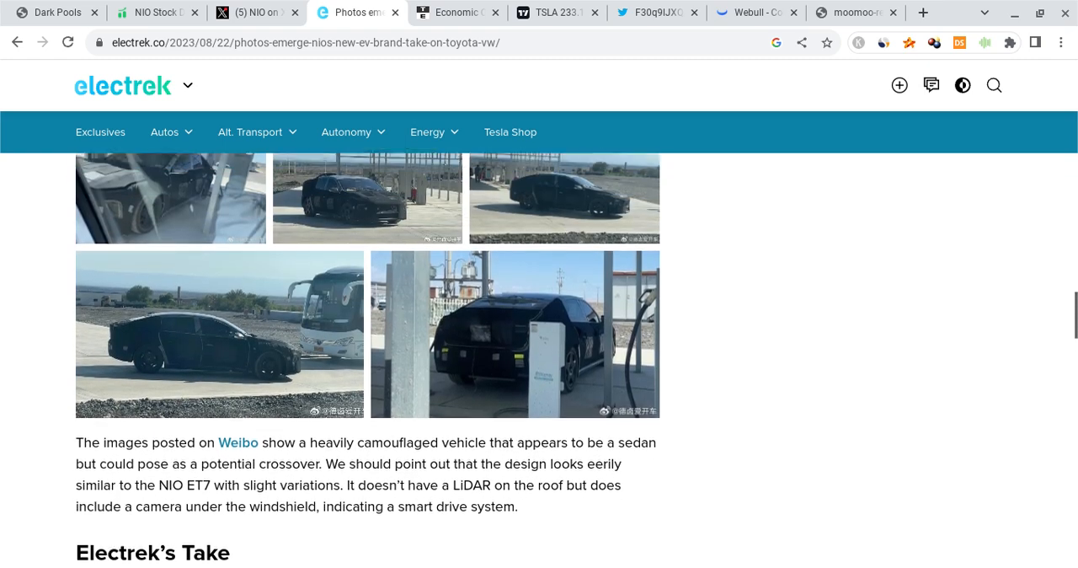
scroll(down, 3)
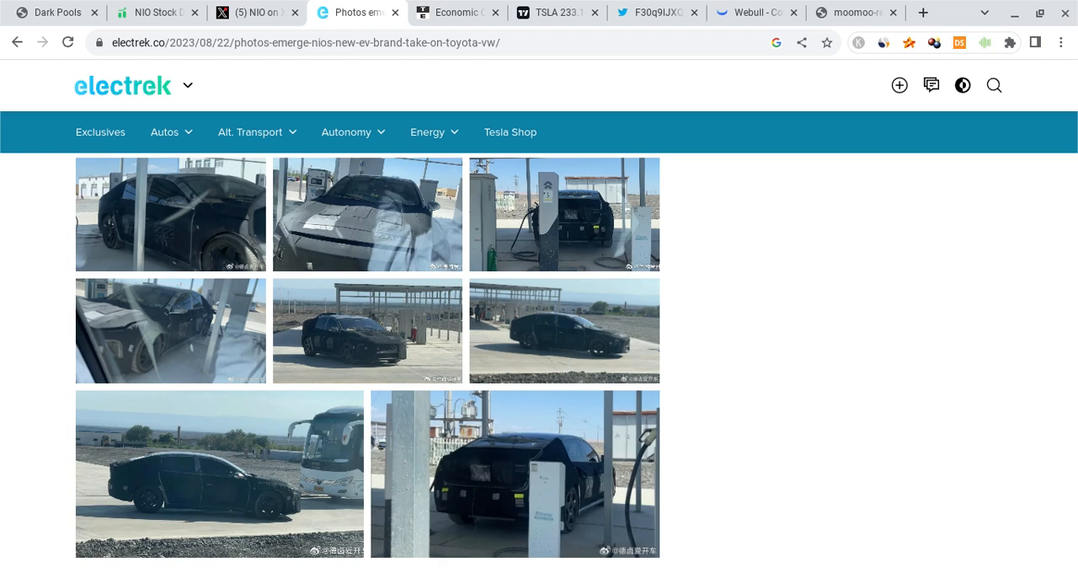
click(253, 12)
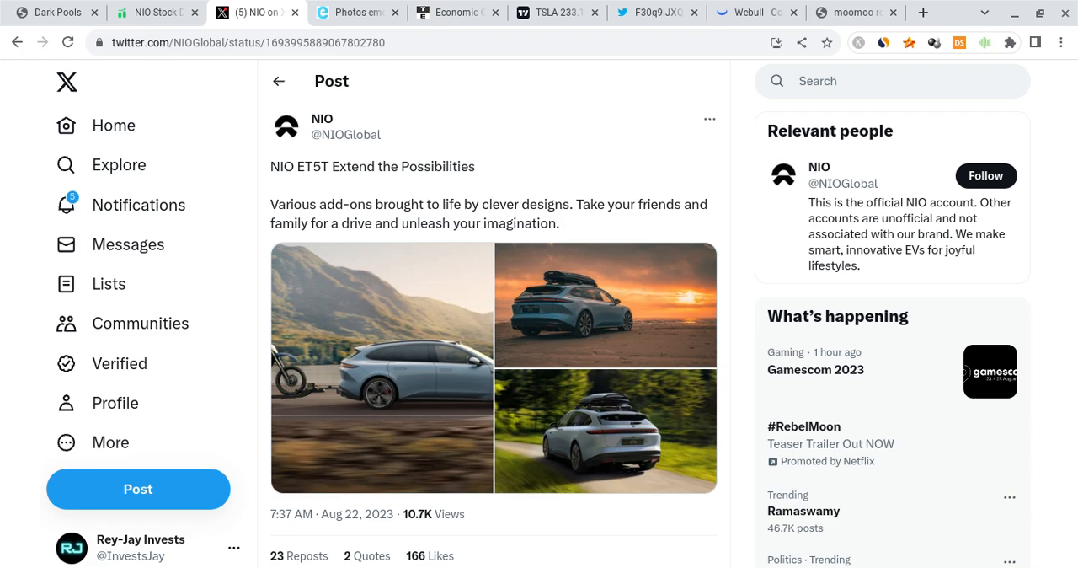
Leave NIO's ET5T Extend post on X for the Tradytics NIO summary dashboard
click(155, 12)
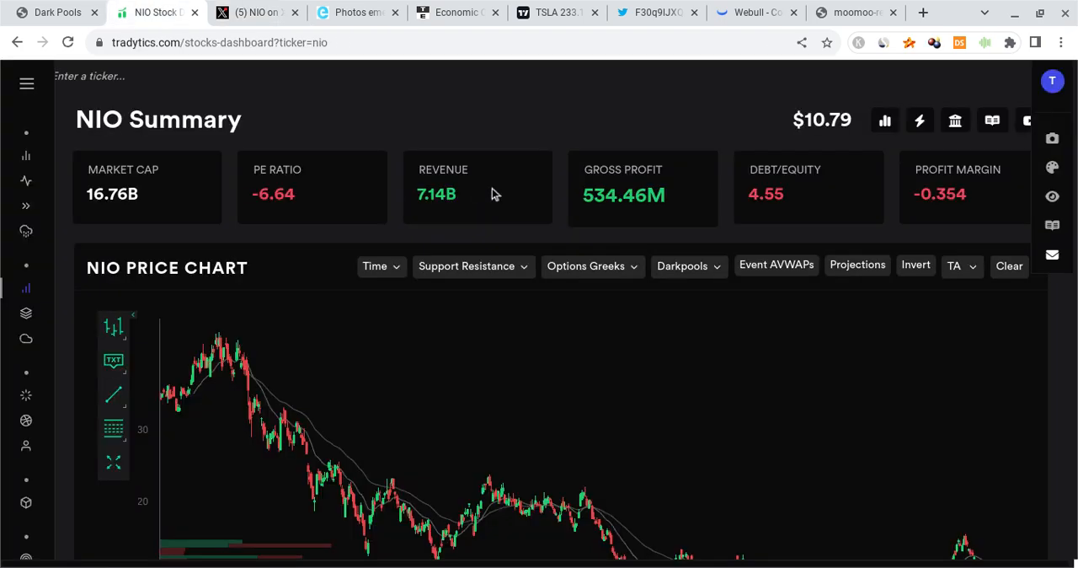
Review NIO's analyst grading, price comparison, seasonality and short sales volume, then move to Stockgrid dark pools
scroll(down, 3)
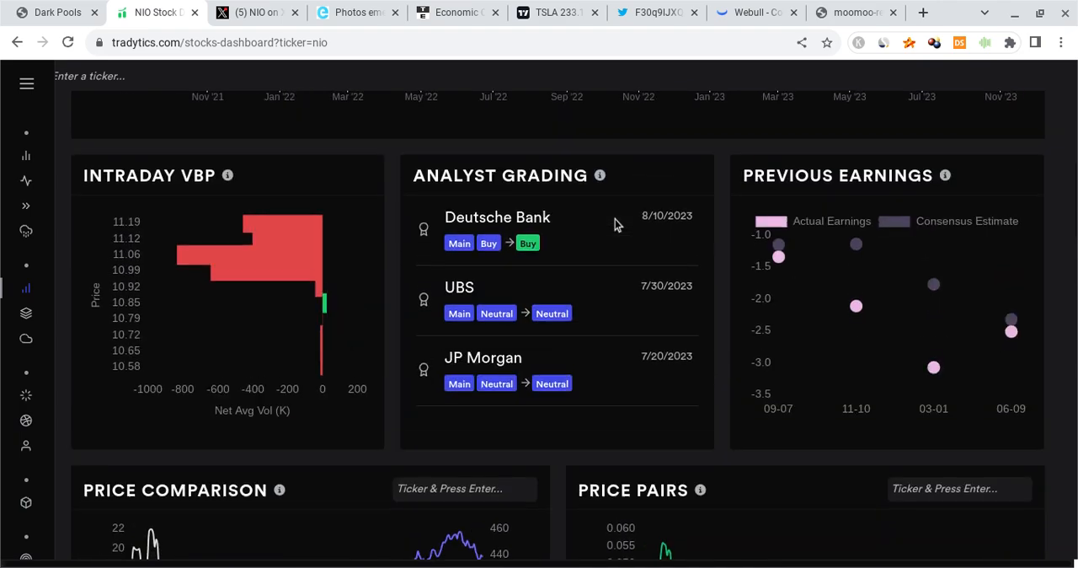
scroll(down, 3)
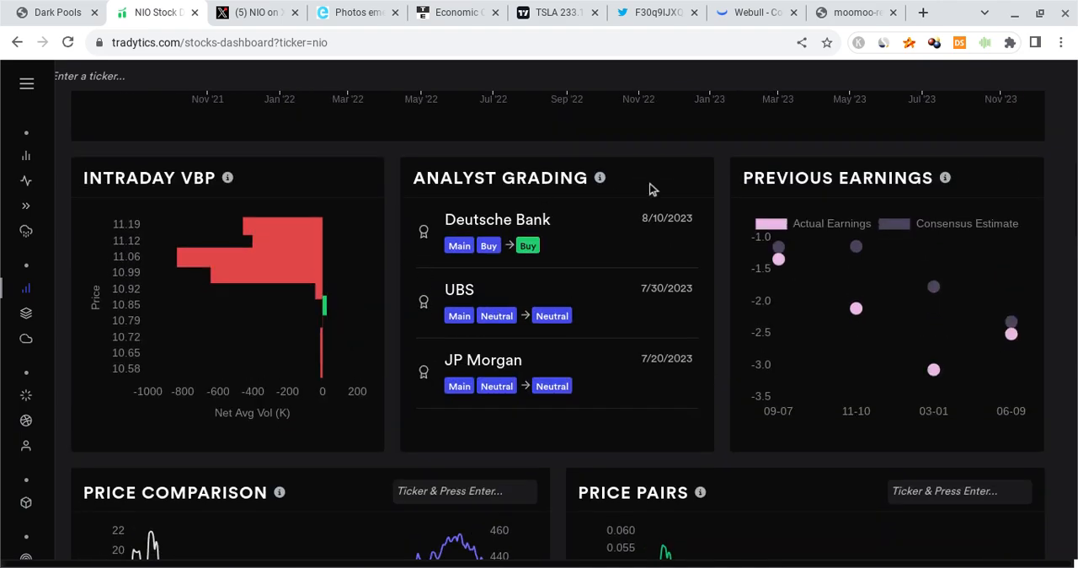
mouse_move(750, 239)
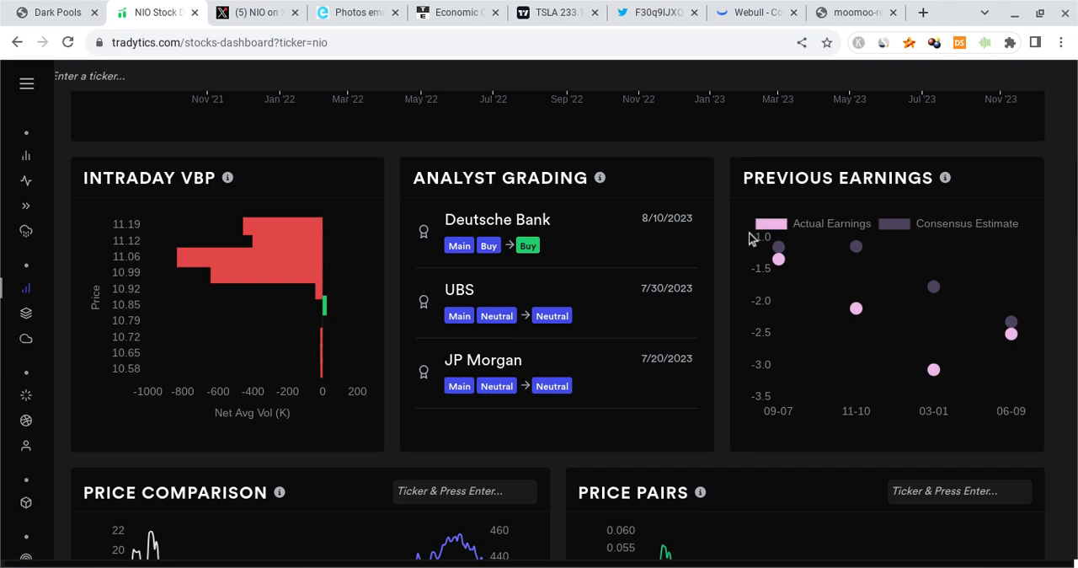
scroll(down, 3)
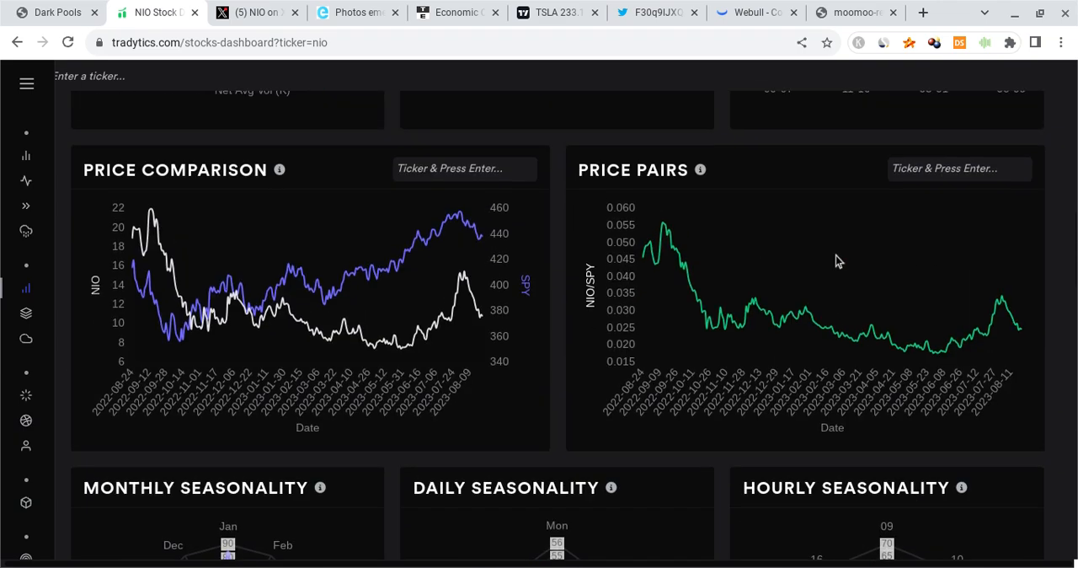
mouse_move(1025, 340)
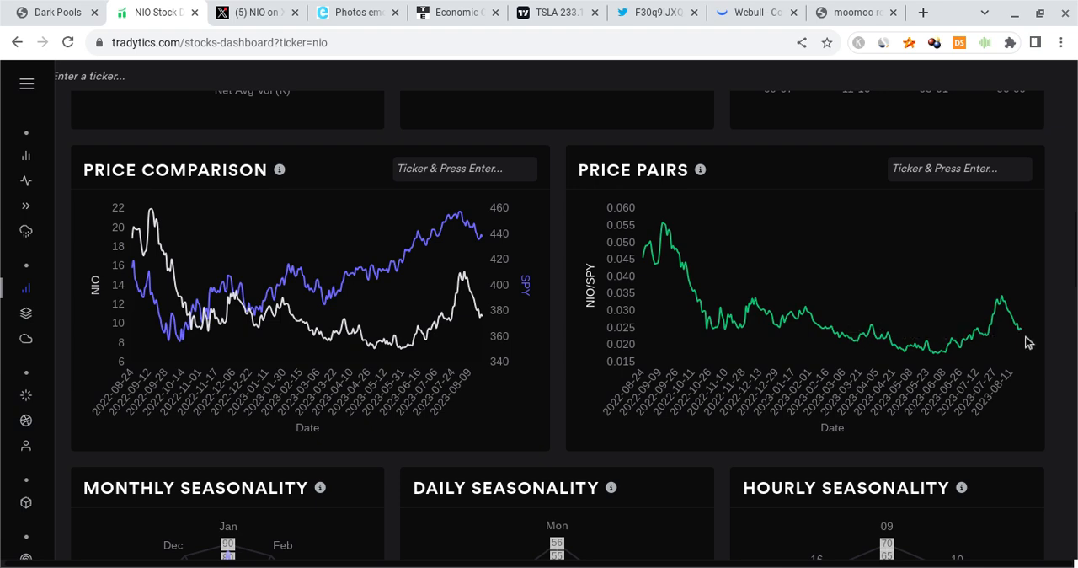
mouse_move(1027, 333)
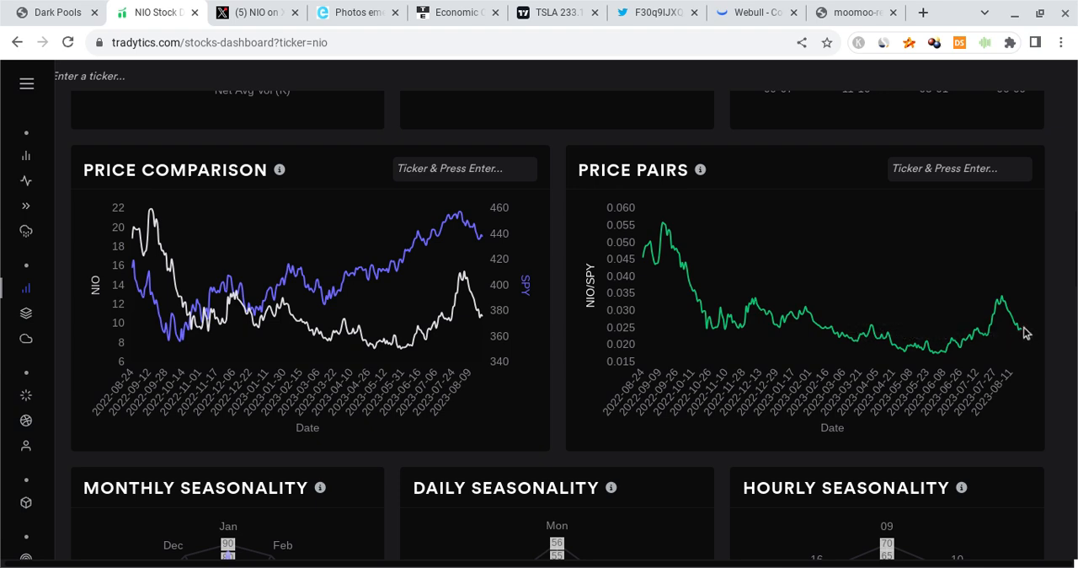
scroll(down, 3)
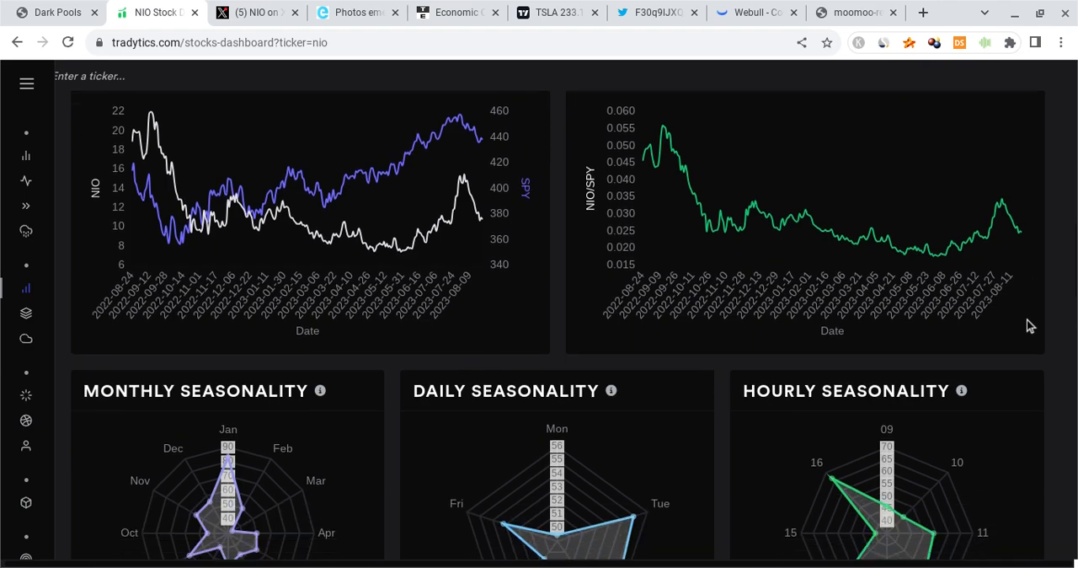
scroll(down, 3)
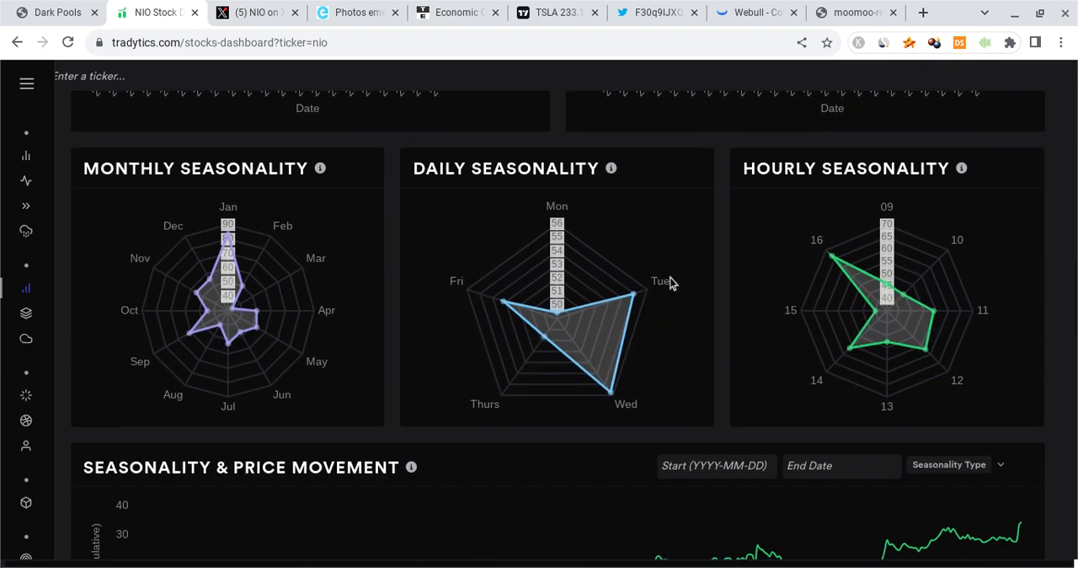
mouse_move(613, 381)
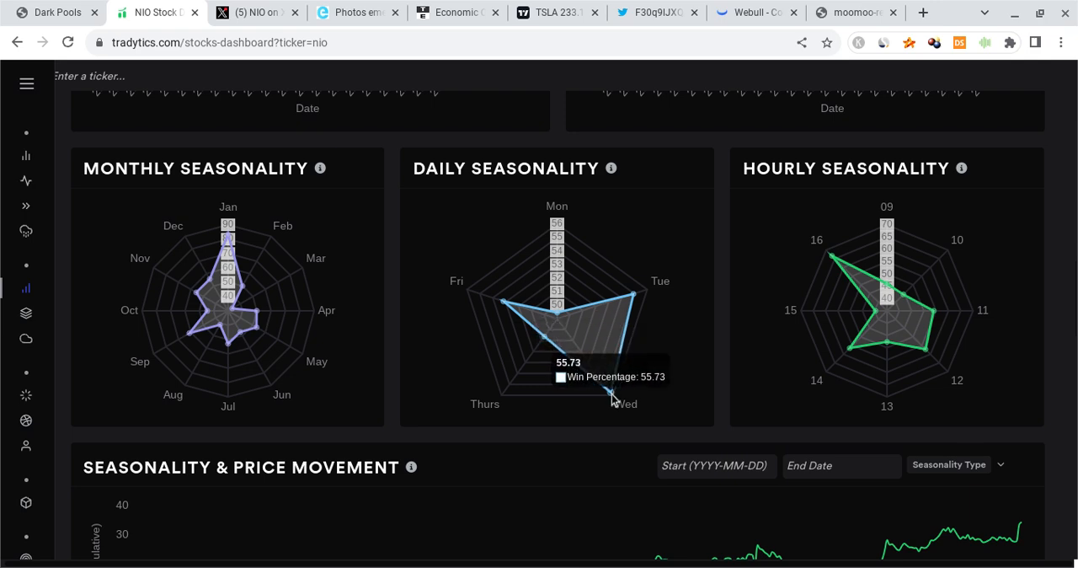
mouse_move(610, 396)
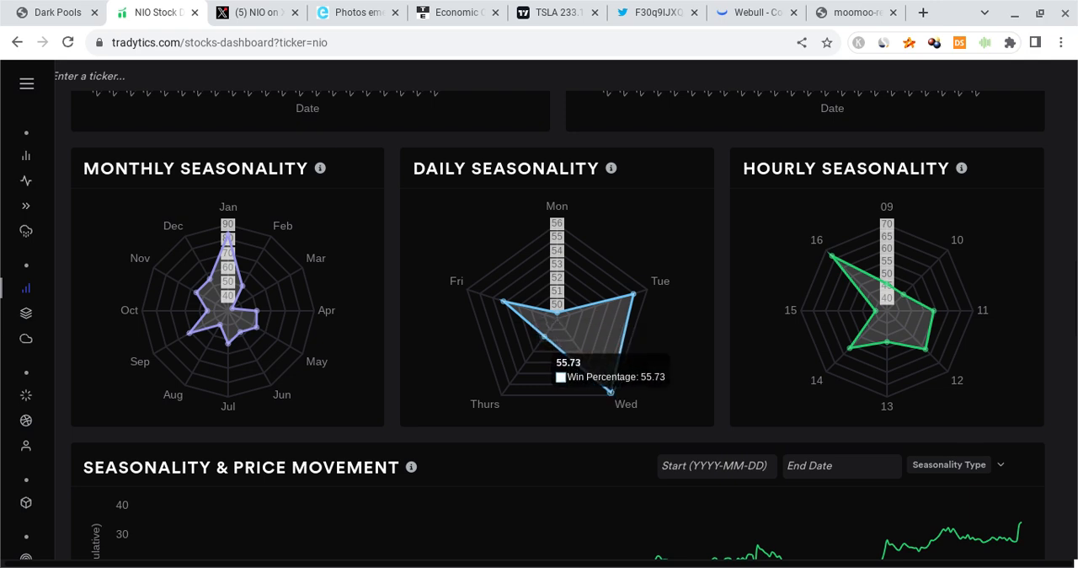
mouse_move(648, 374)
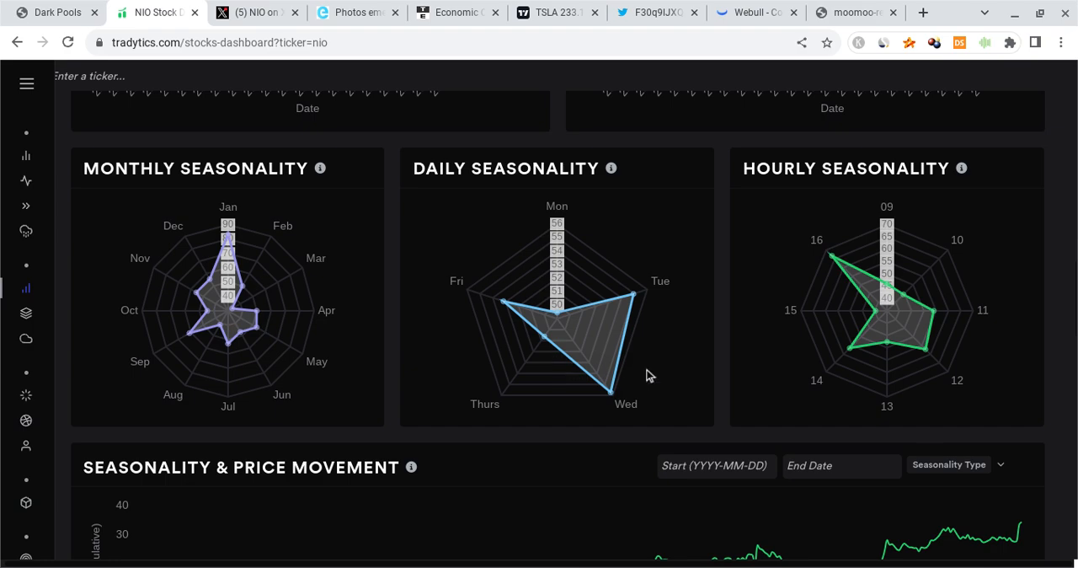
scroll(down, 3)
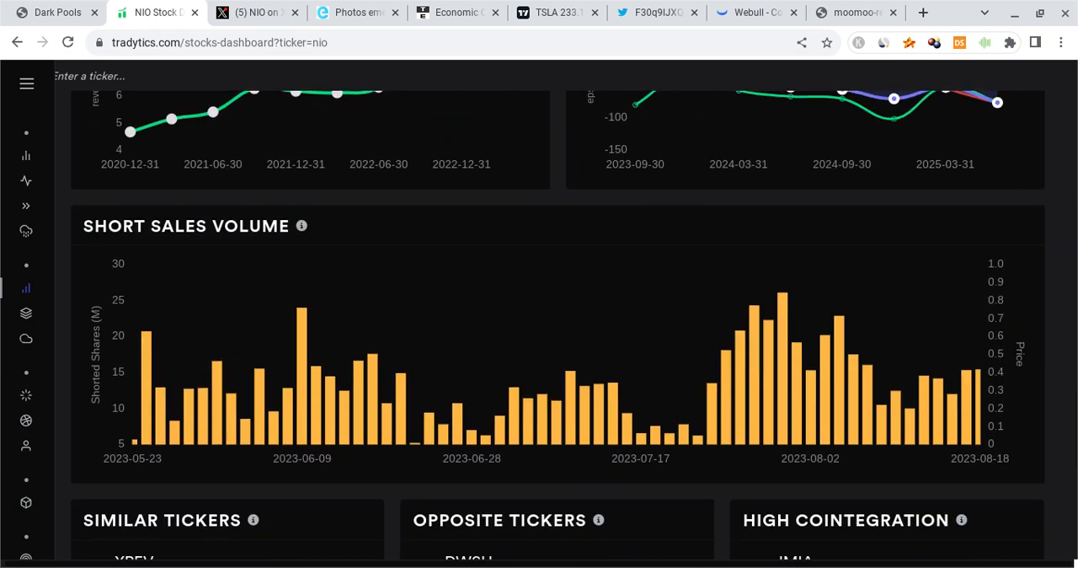
mouse_move(974, 371)
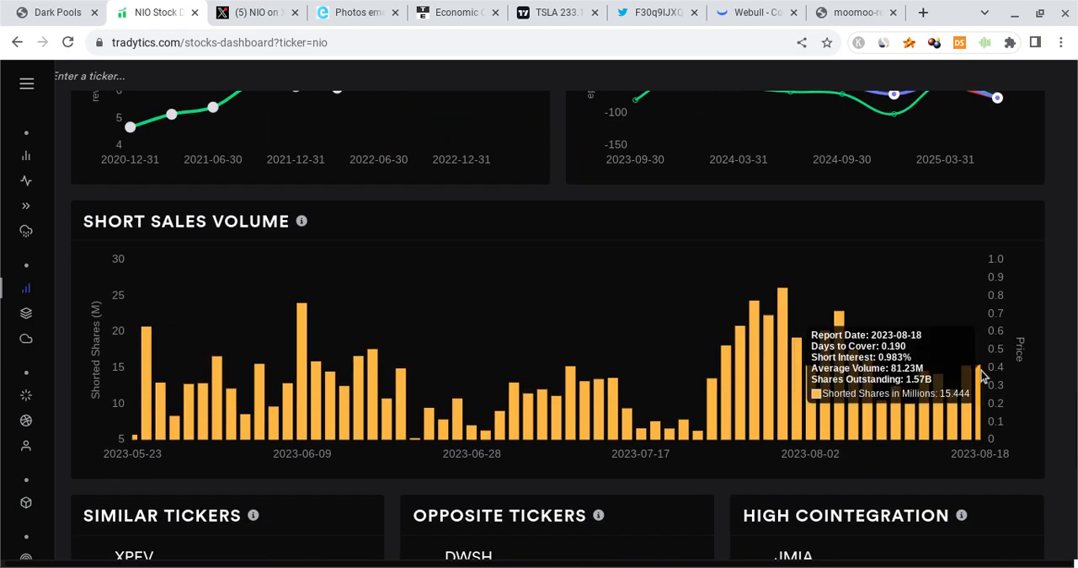
mouse_move(981, 374)
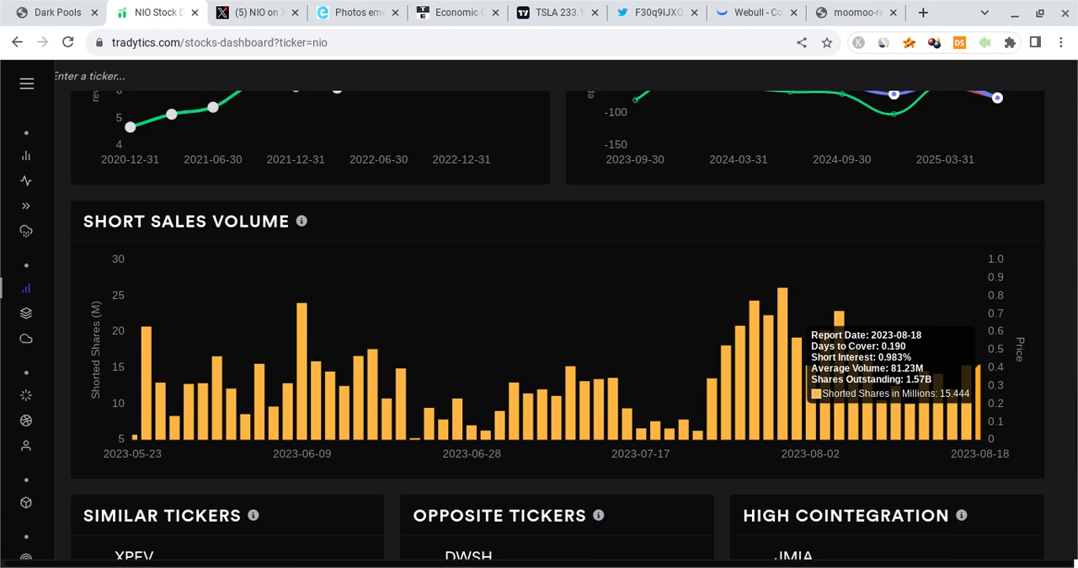
mouse_move(765, 219)
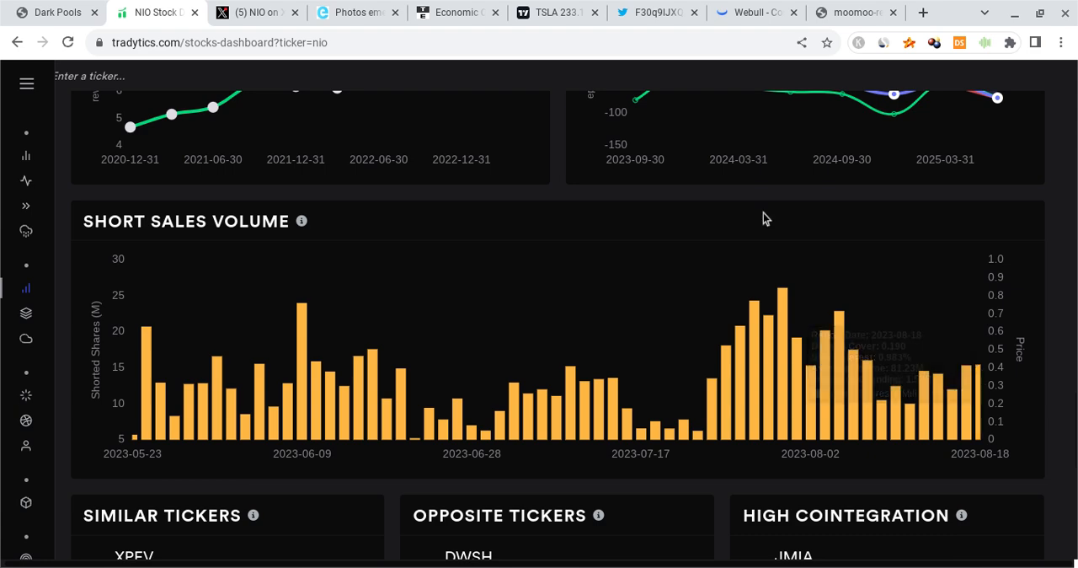
click(54, 12)
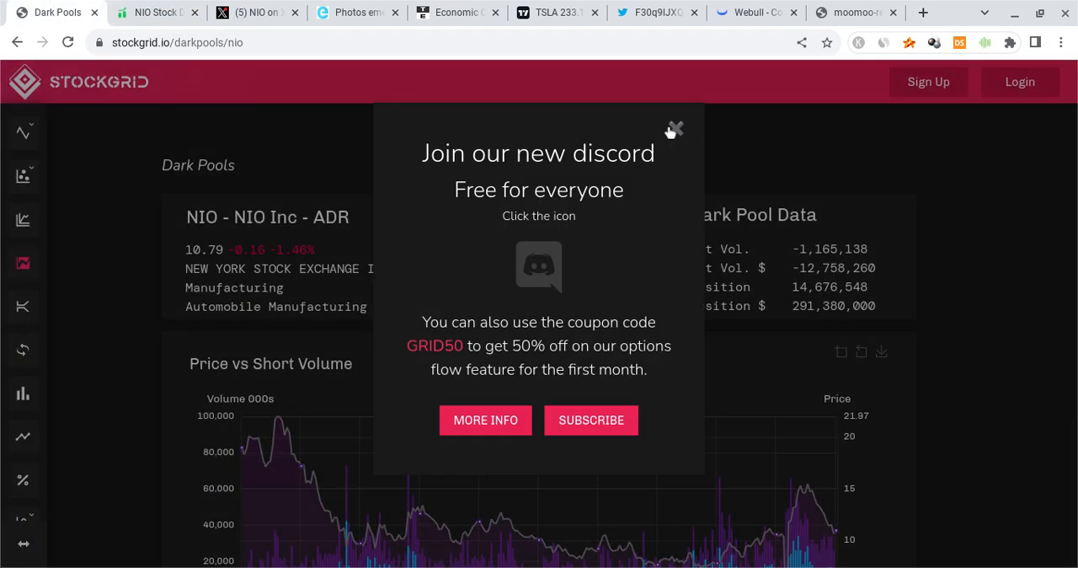
Close the Discord popup and bring NIO's Price vs Short Volume % chart into view
click(674, 130)
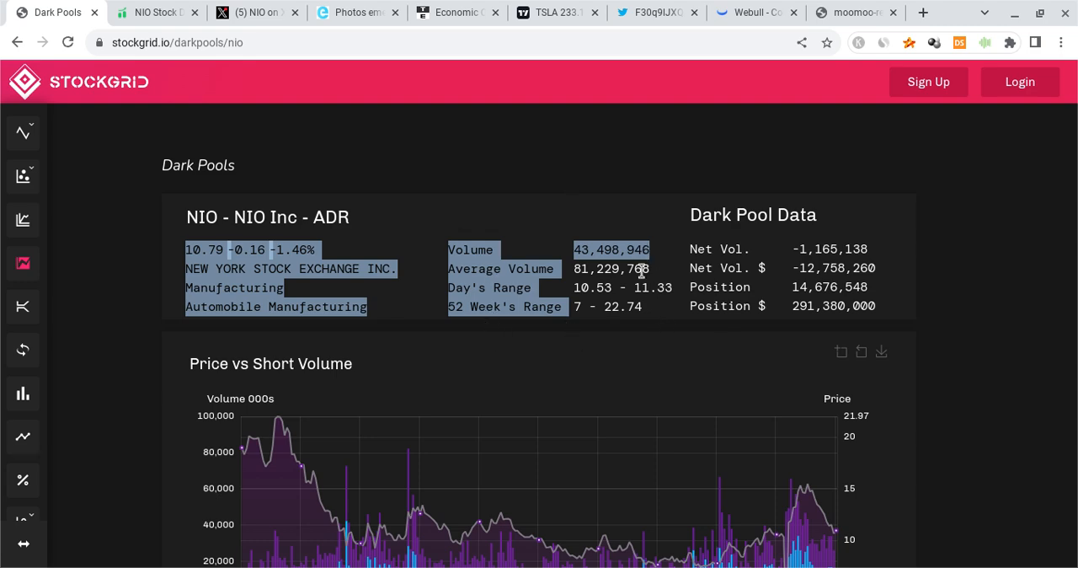
scroll(down, 3)
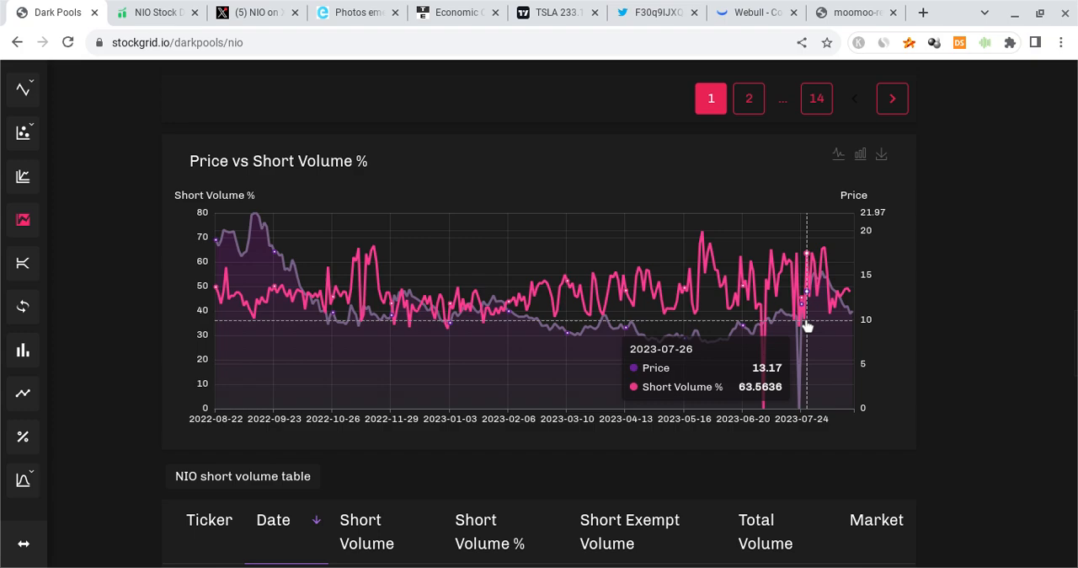
mouse_move(755, 3)
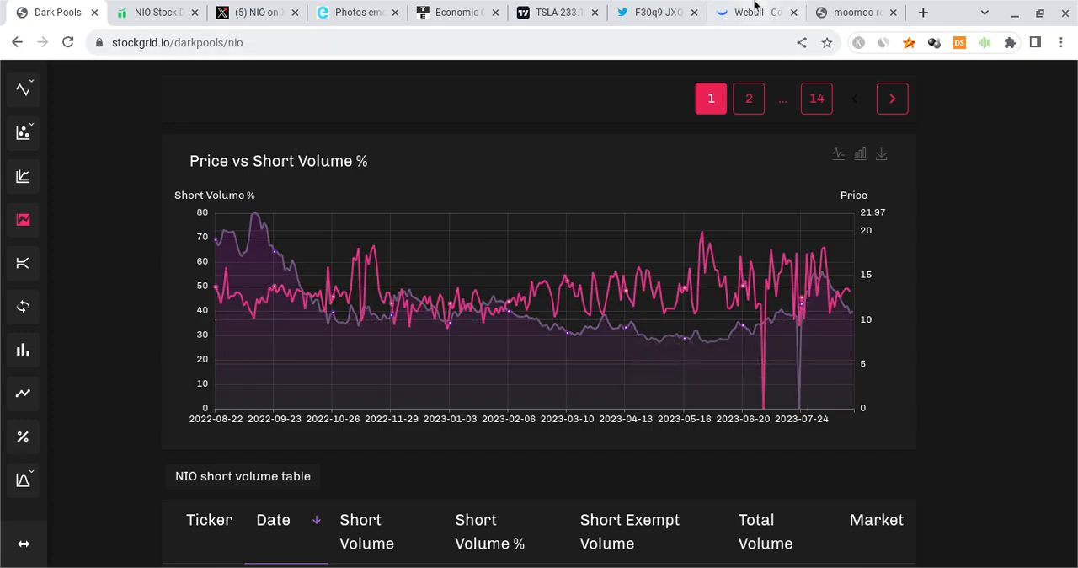
Return to Webull's NIO 4-hour chart with EMA, MACD and RSI
click(750, 12)
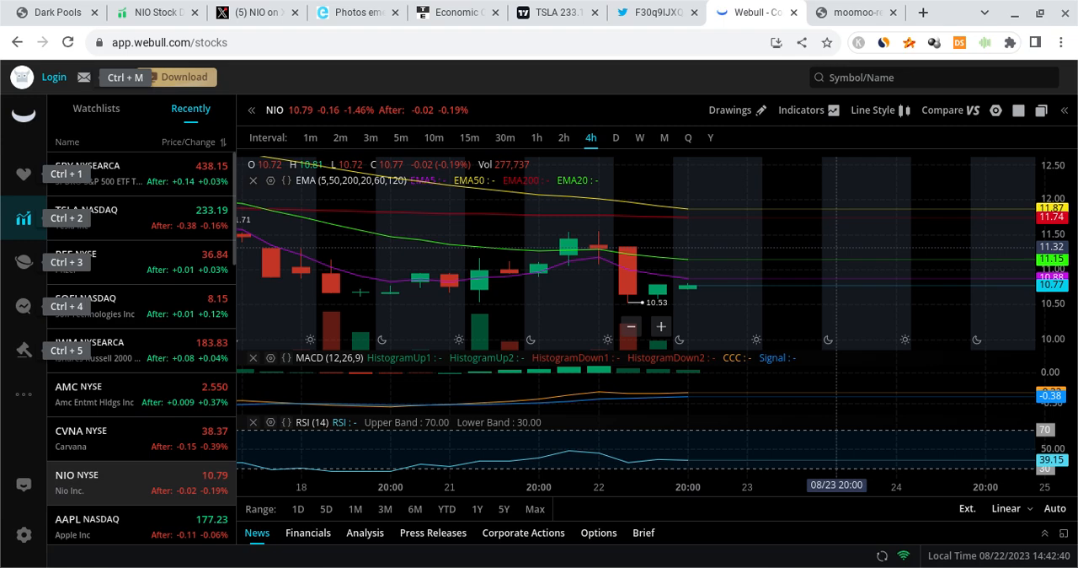
mouse_move(762, 249)
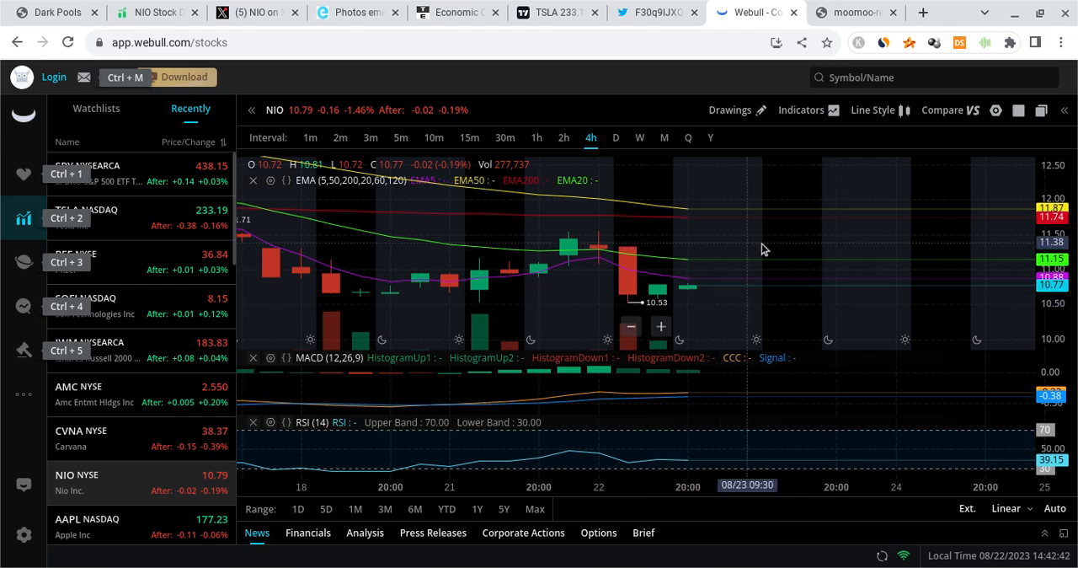
mouse_move(807, 285)
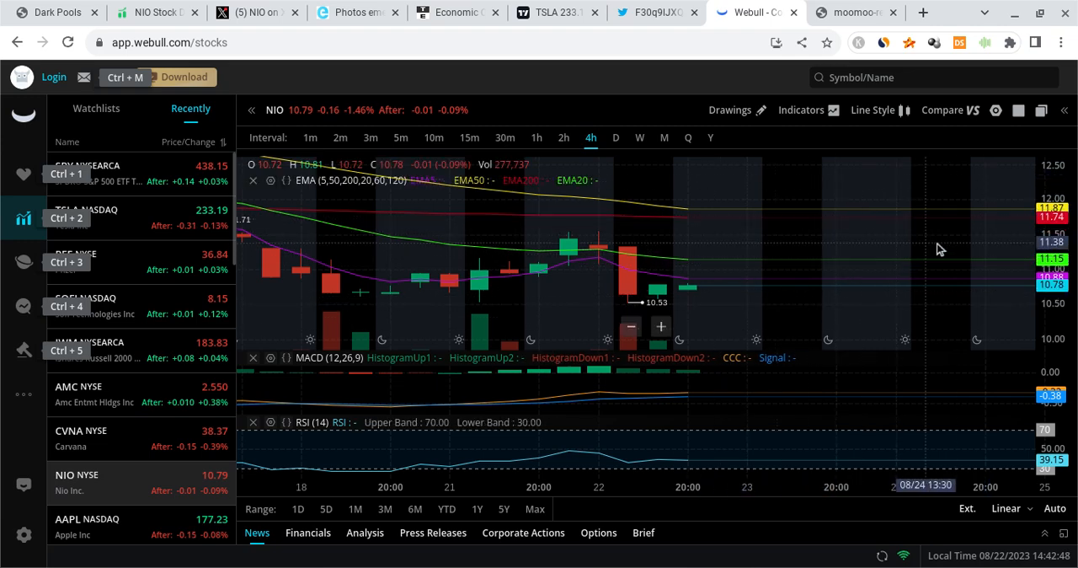
mouse_move(570, 233)
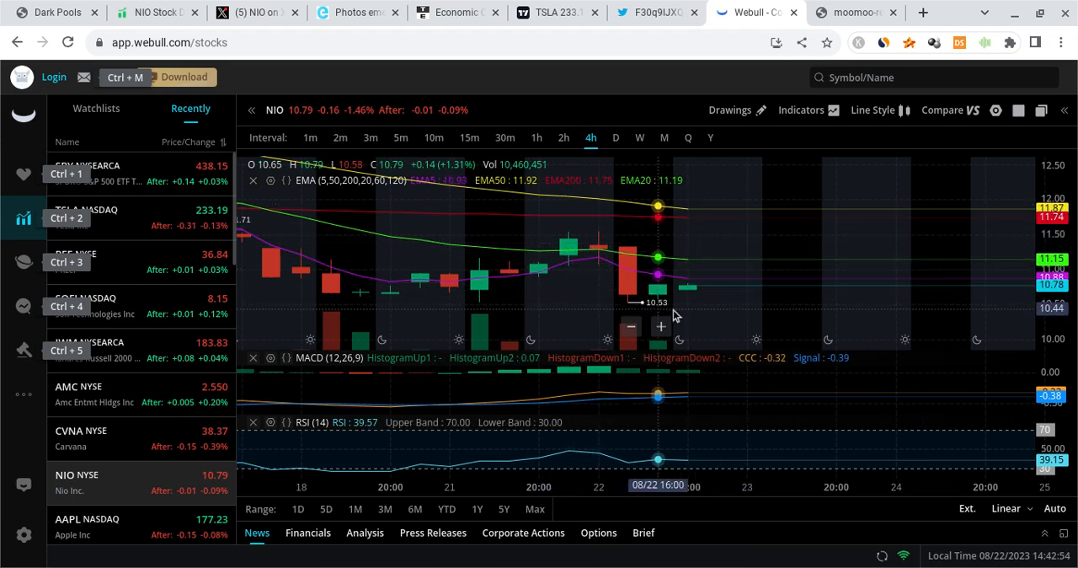
mouse_move(567, 310)
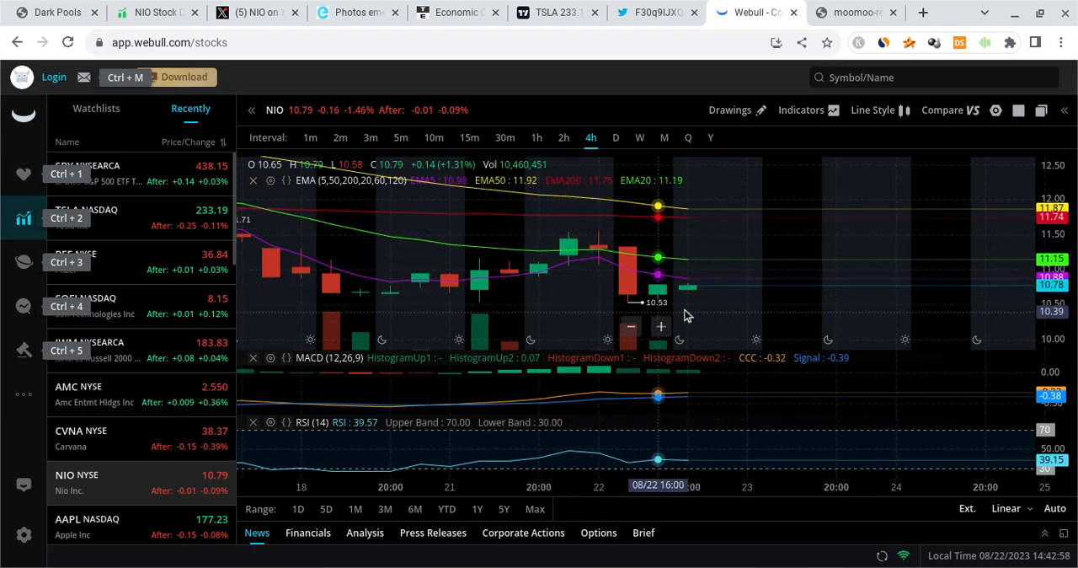
mouse_move(169, 184)
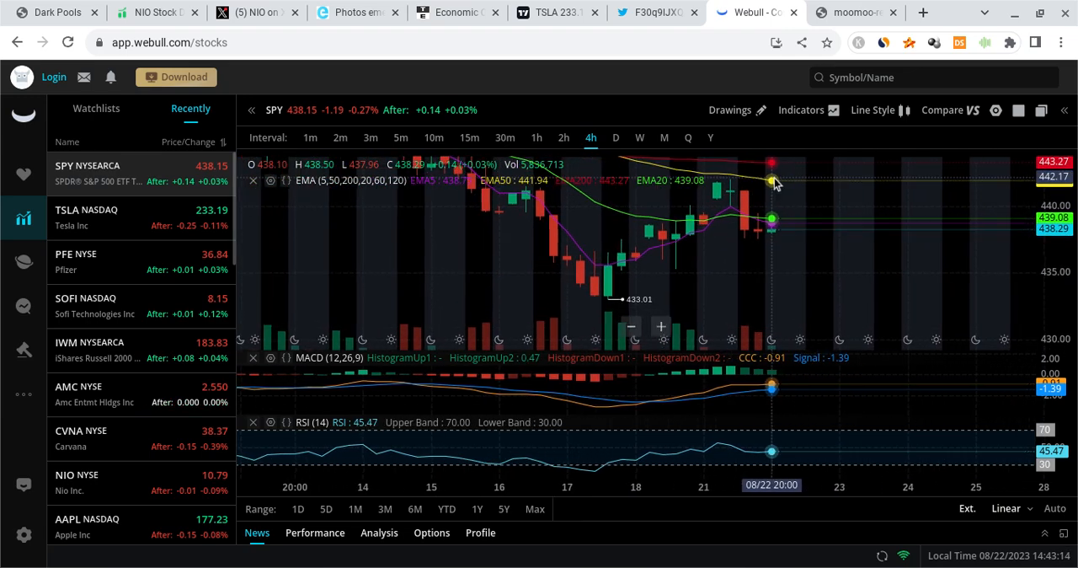
mouse_move(758, 235)
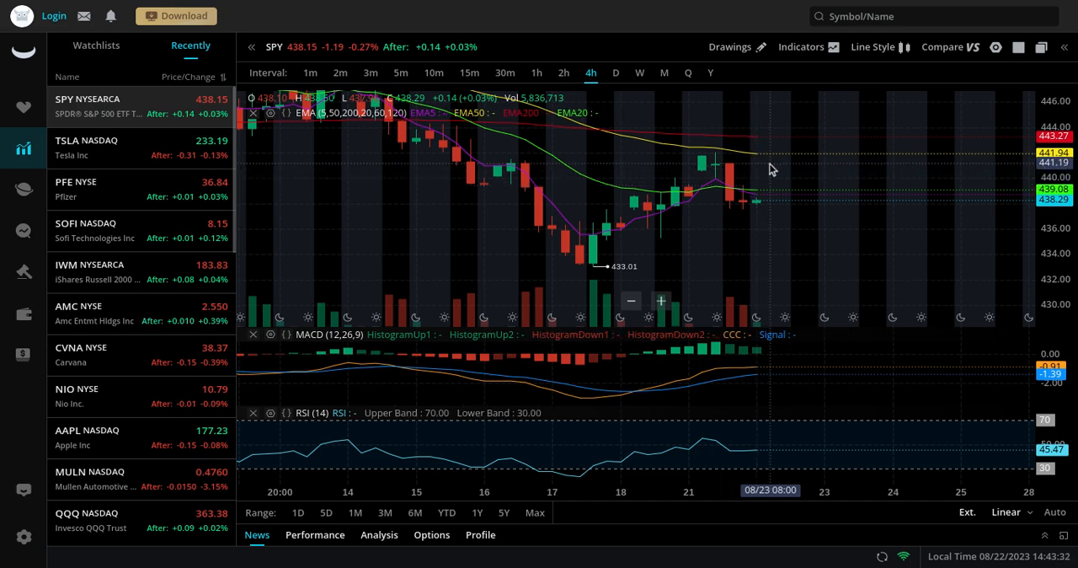
mouse_move(839, 202)
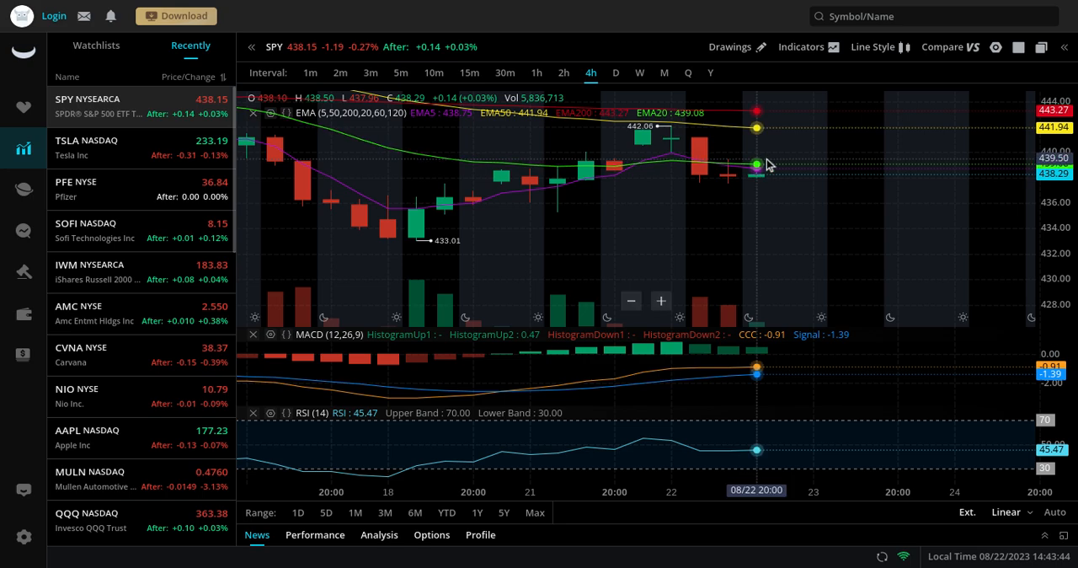
mouse_move(777, 86)
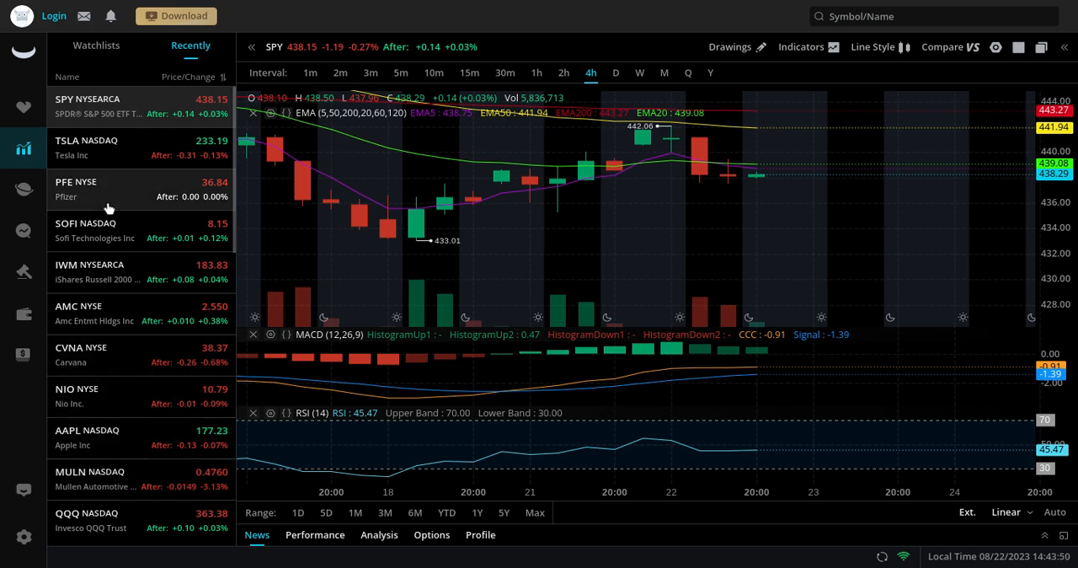
Review NVDA's 4-hour candles and indicators, then bring up AAPL from the Recently watchlist
scroll(down, 3)
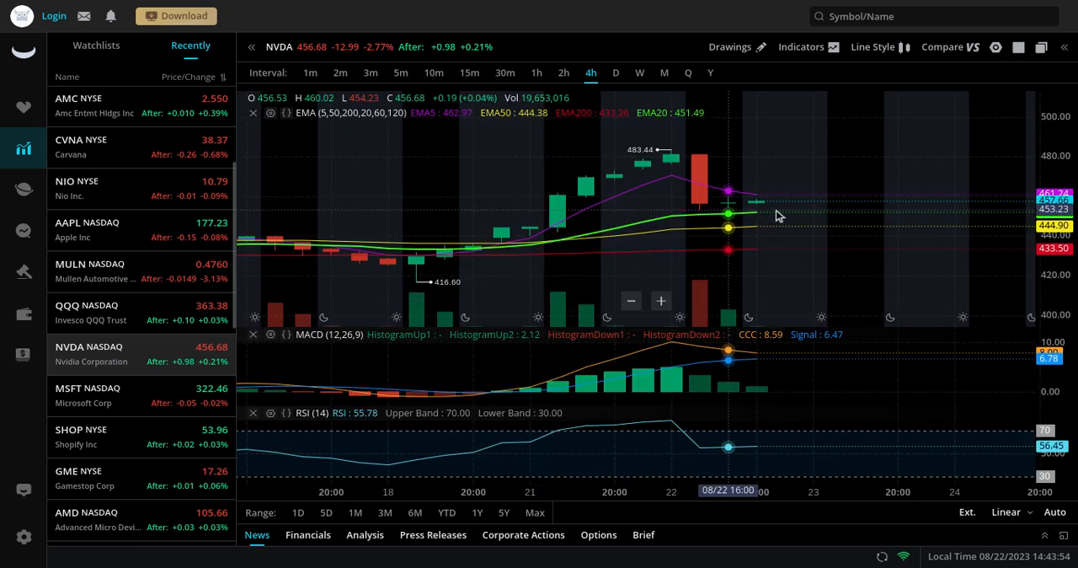
mouse_move(755, 210)
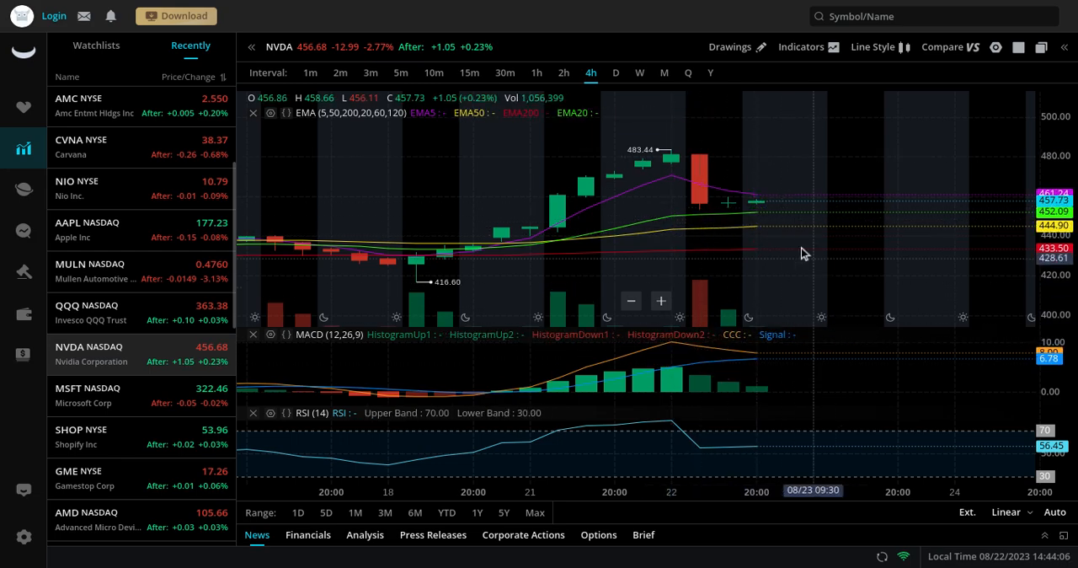
mouse_move(798, 264)
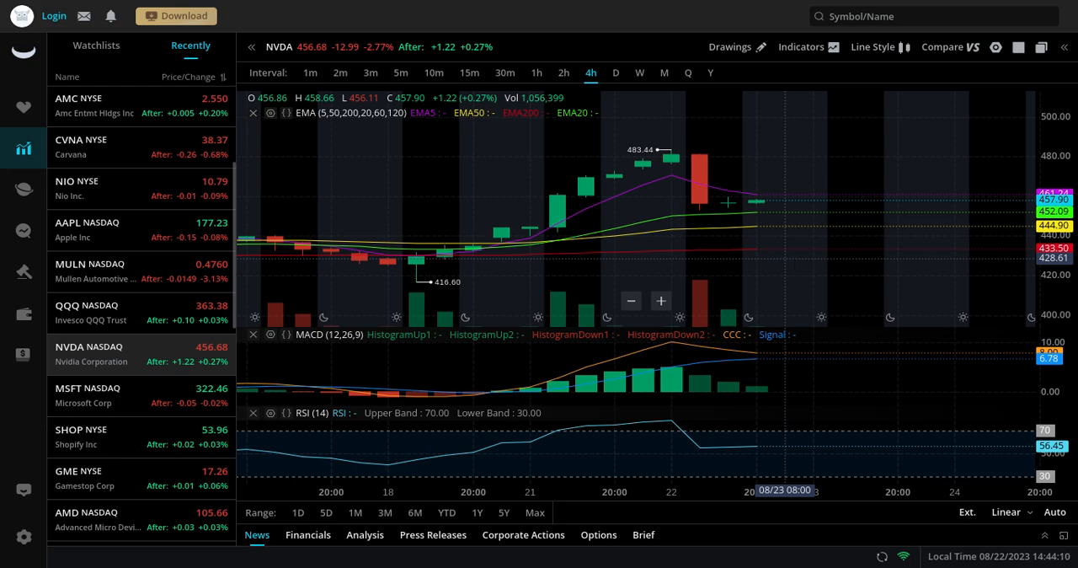
mouse_move(774, 307)
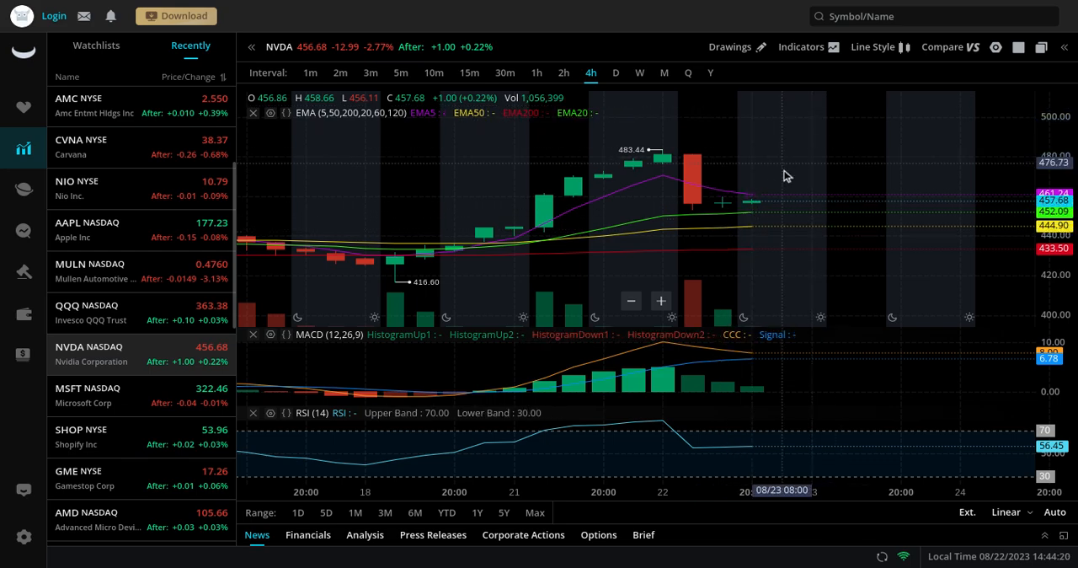
mouse_move(964, 162)
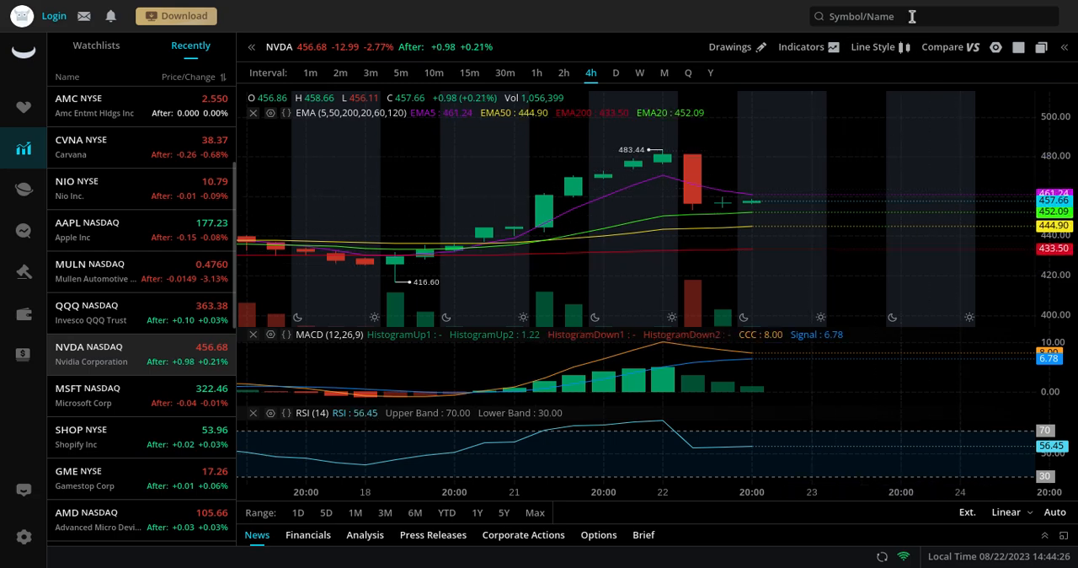
mouse_move(961, 162)
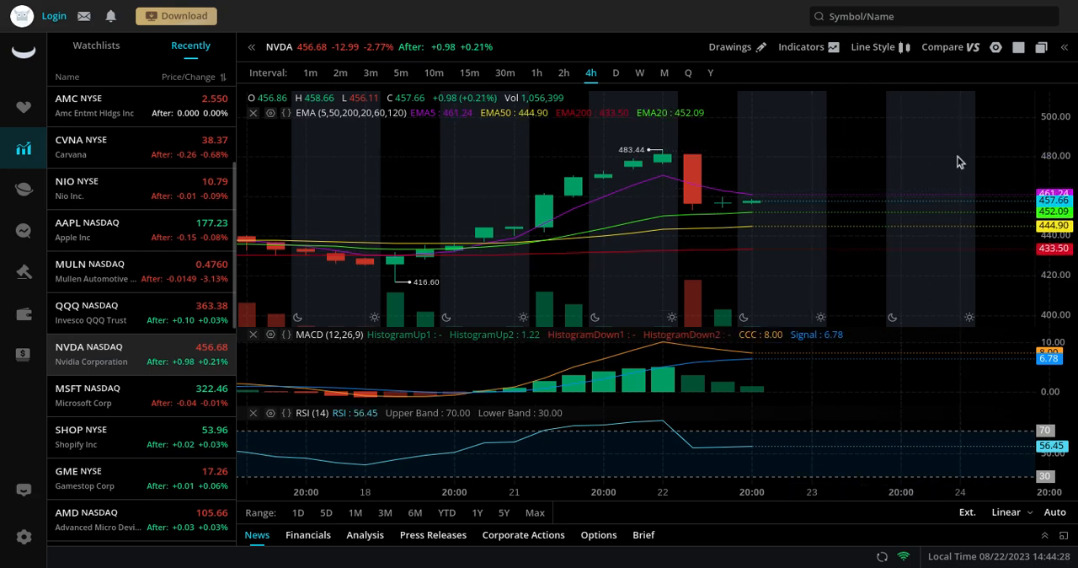
click(87, 230)
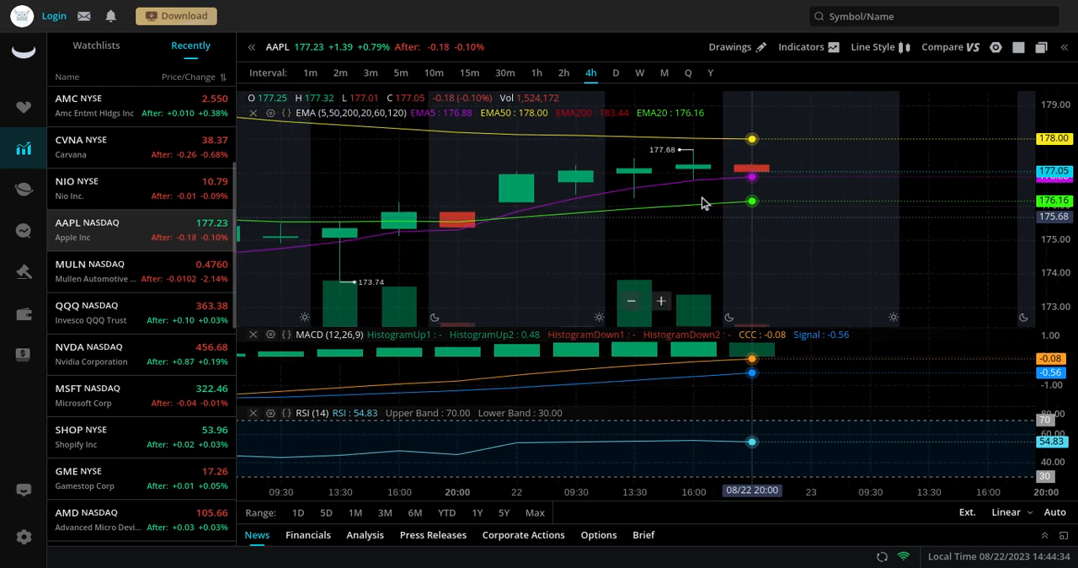
mouse_move(815, 162)
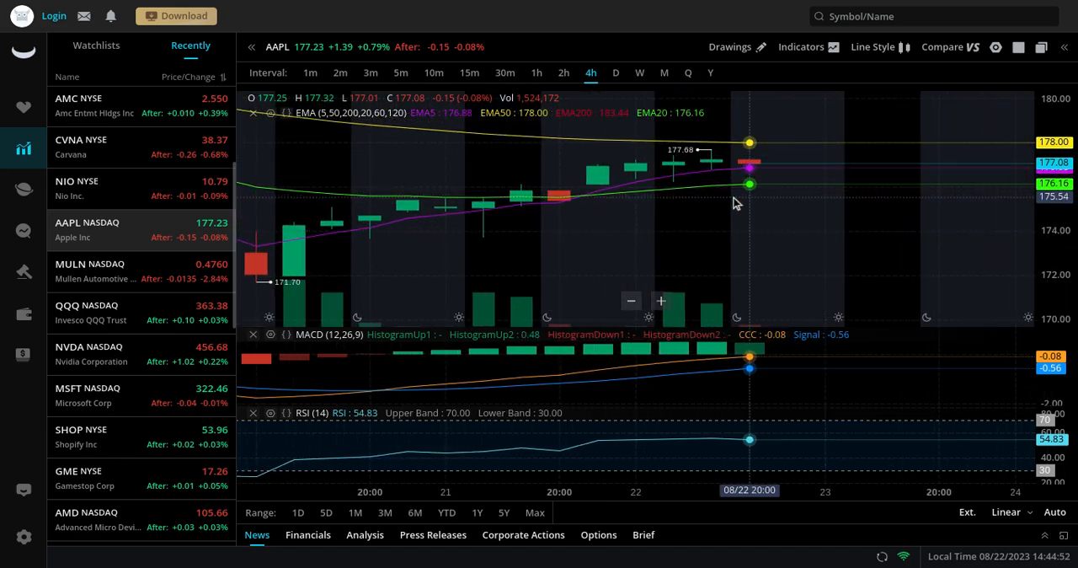
mouse_move(741, 239)
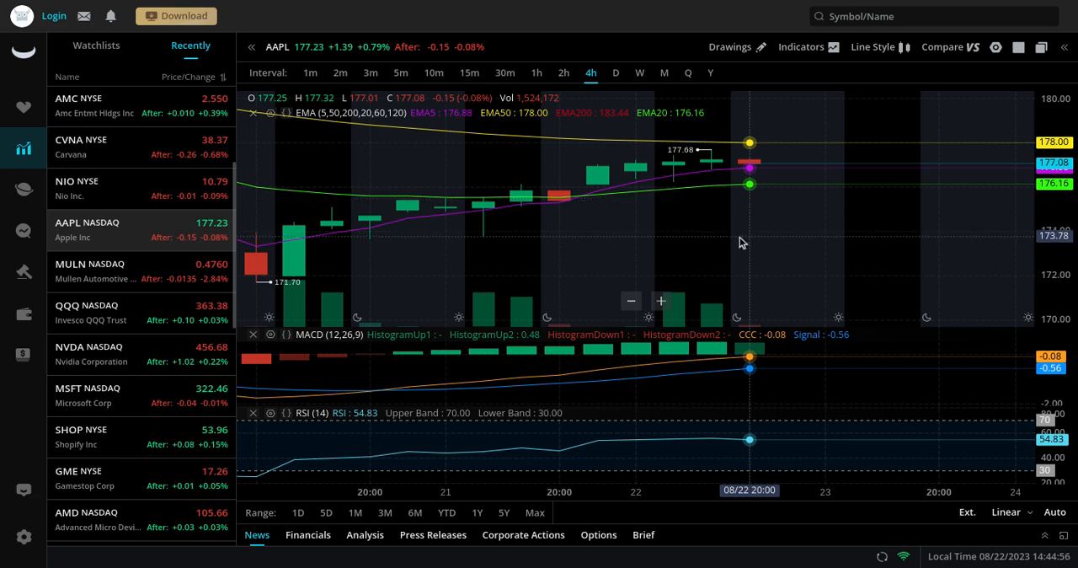
mouse_move(743, 223)
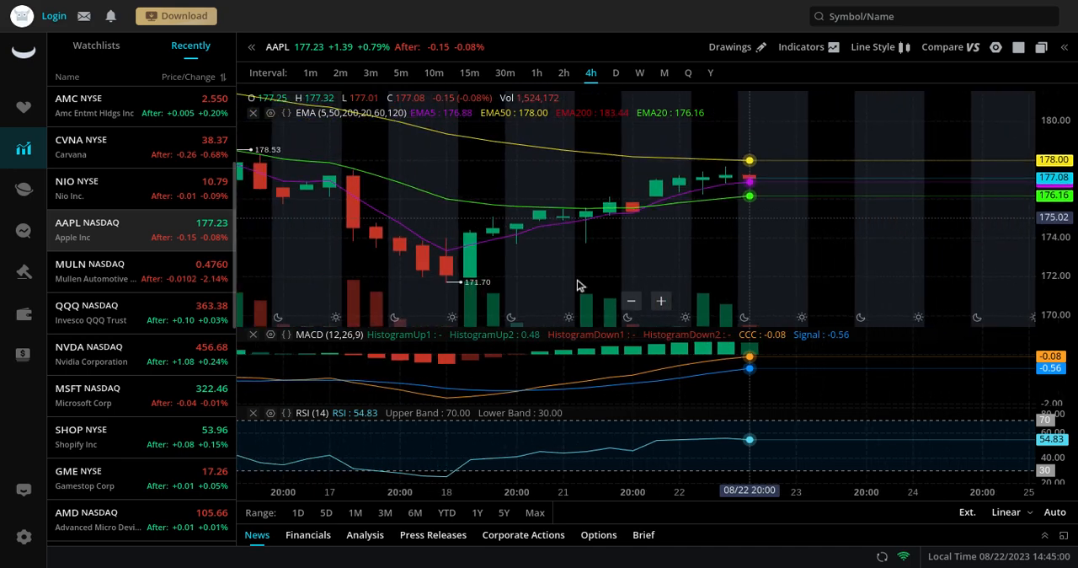
mouse_move(704, 214)
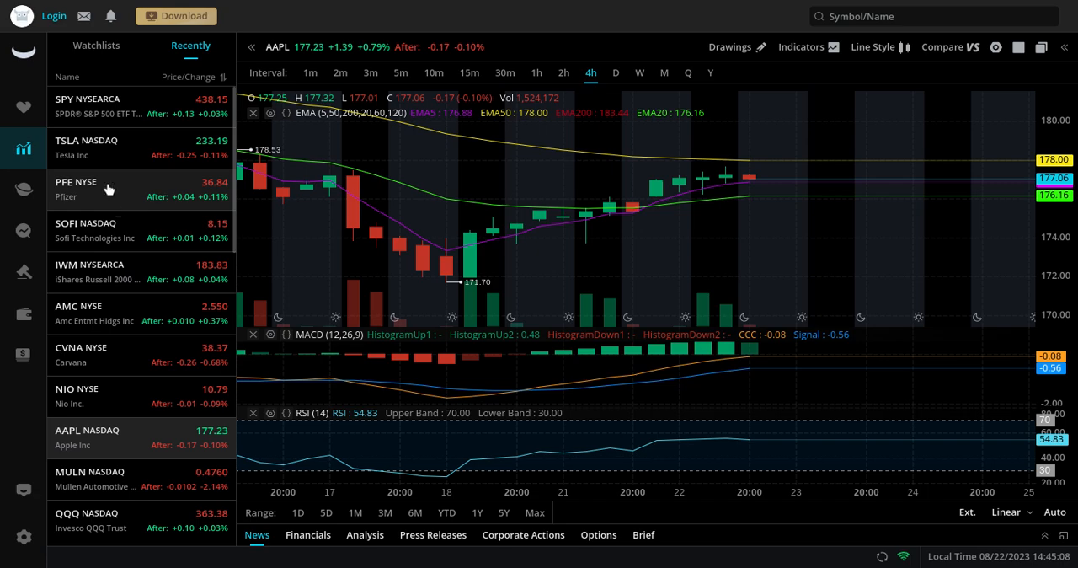
Switch the 4-hour Webull chart from AAPL to TSLA via the Recently watchlist
click(88, 148)
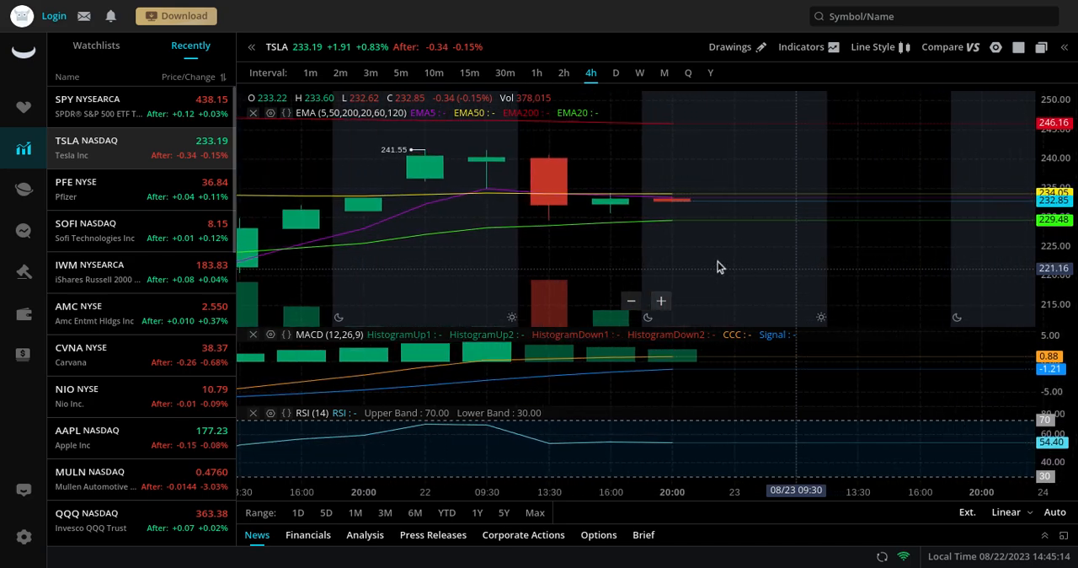
mouse_move(671, 171)
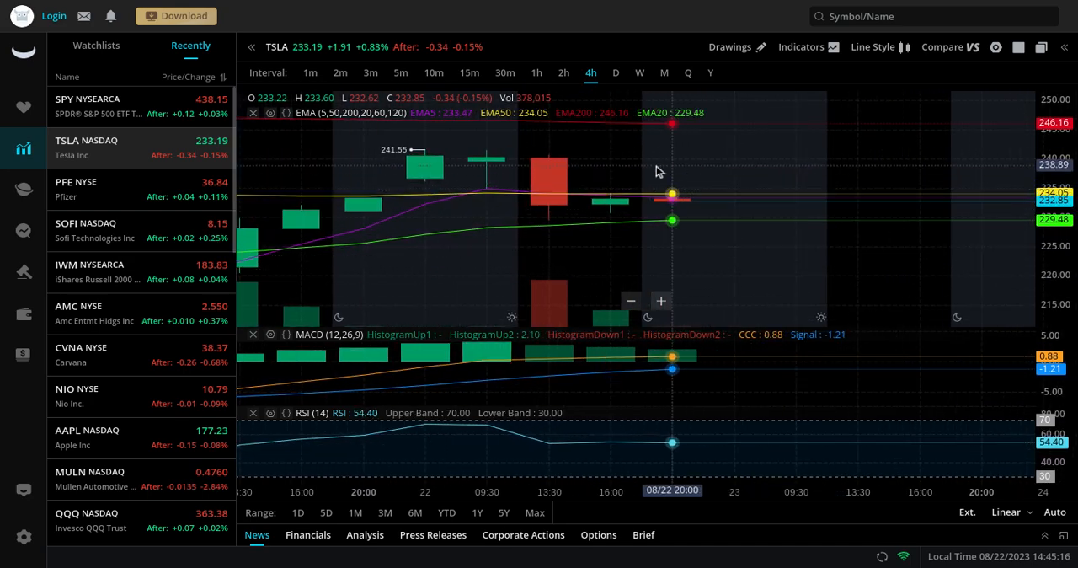
mouse_move(614, 162)
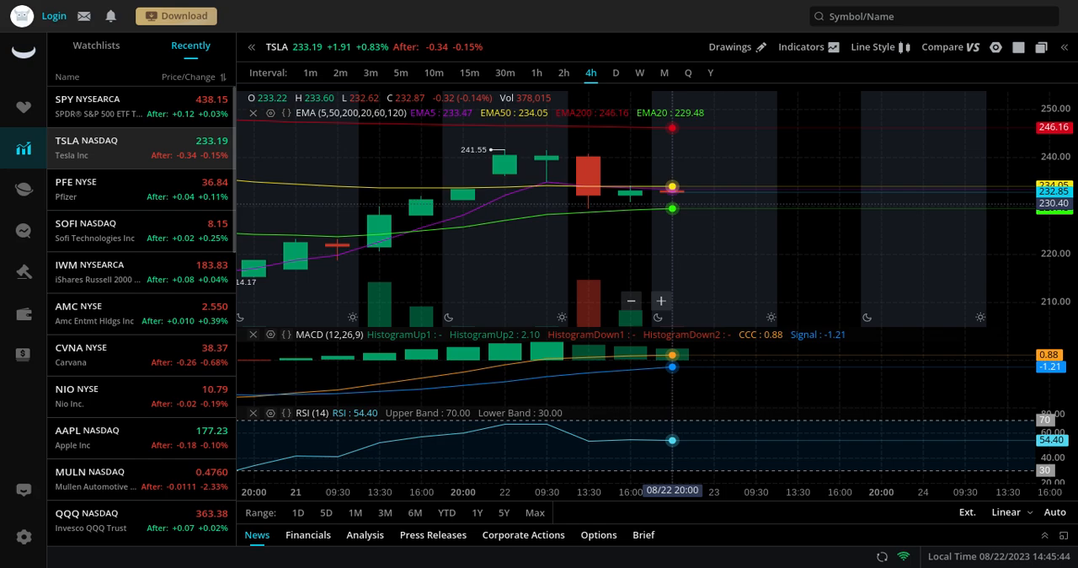
mouse_move(630, 207)
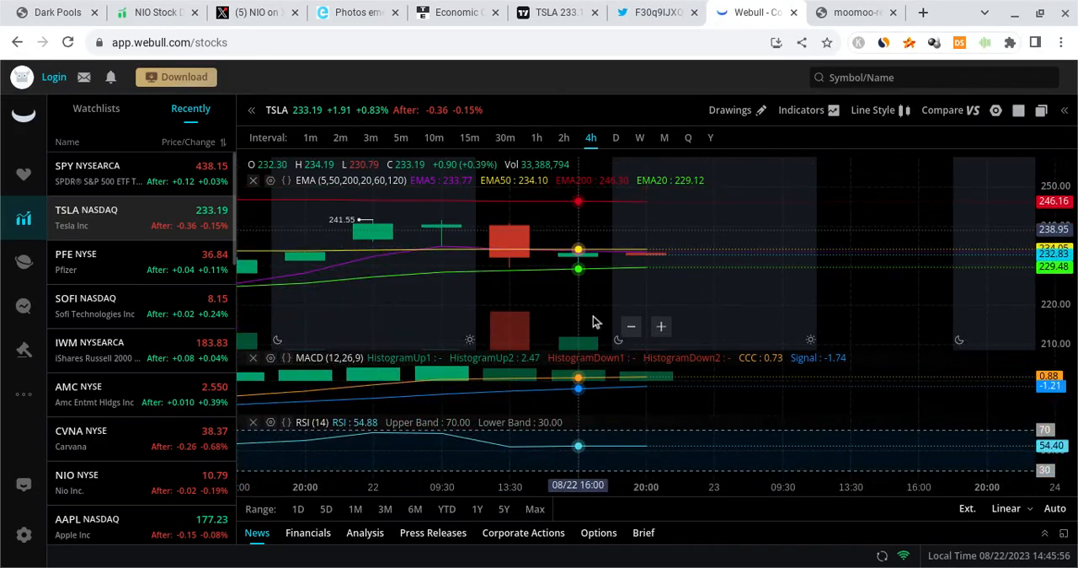
Scroll the watchlist toward NIO to bring its 4-hour chart back up
scroll(down, 3)
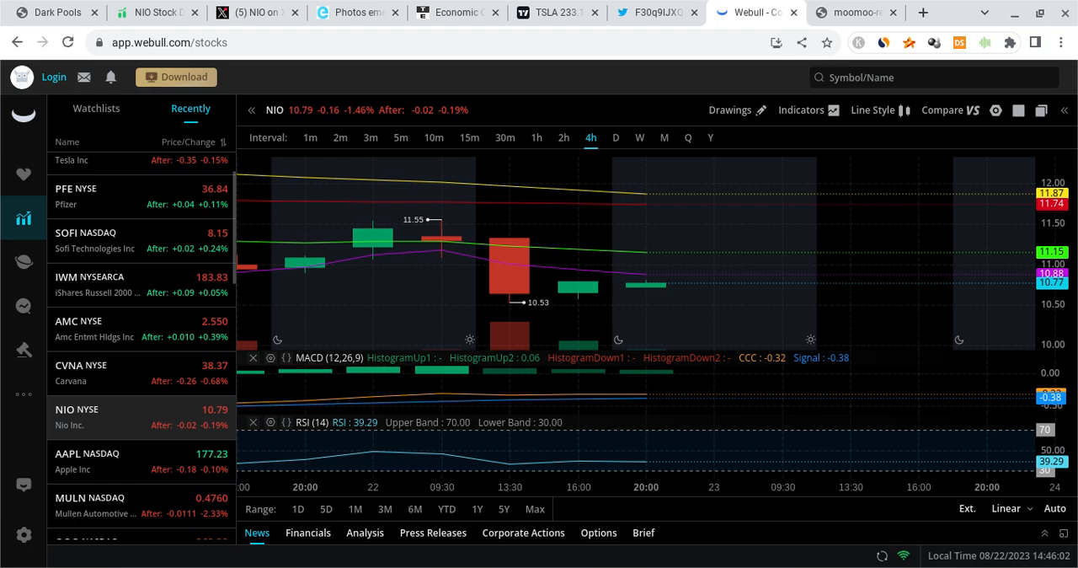
mouse_move(738, 229)
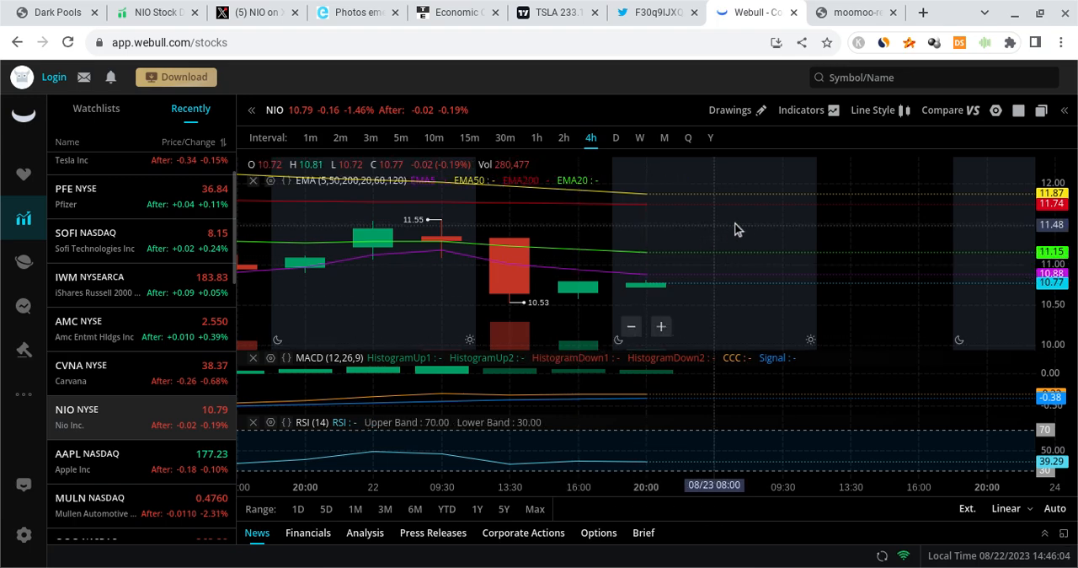
mouse_move(744, 230)
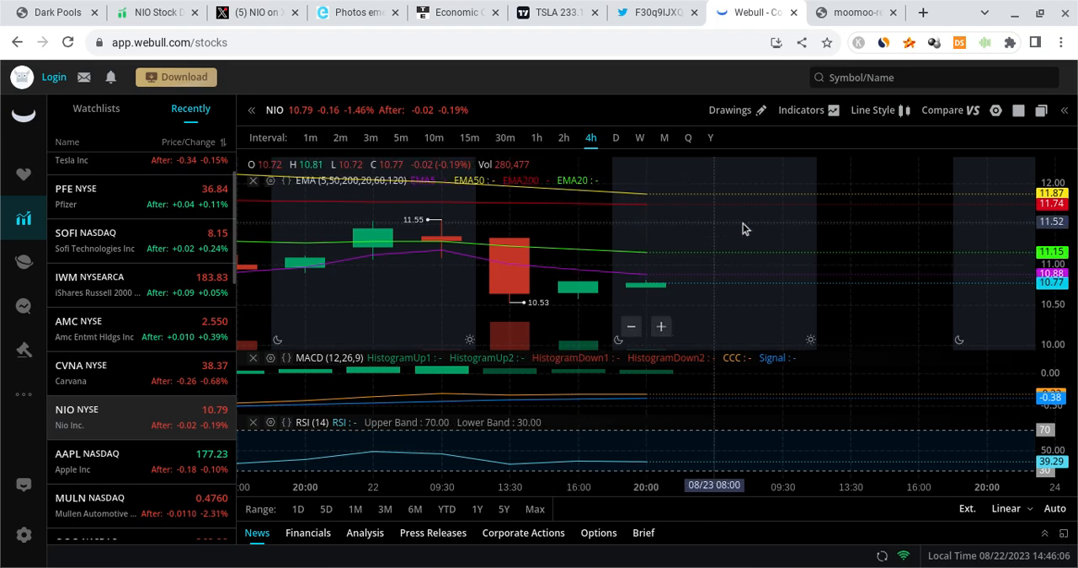